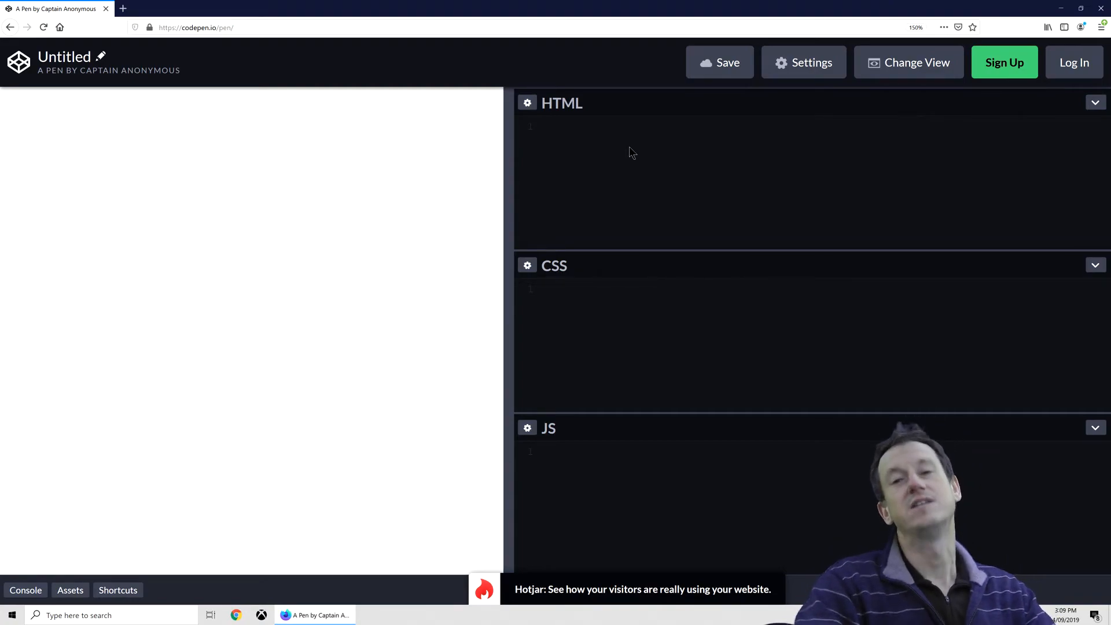
- Create a container div in the HTML editor by expanding div.container
{"action": "left_click", "coordinate": [552, 126]}
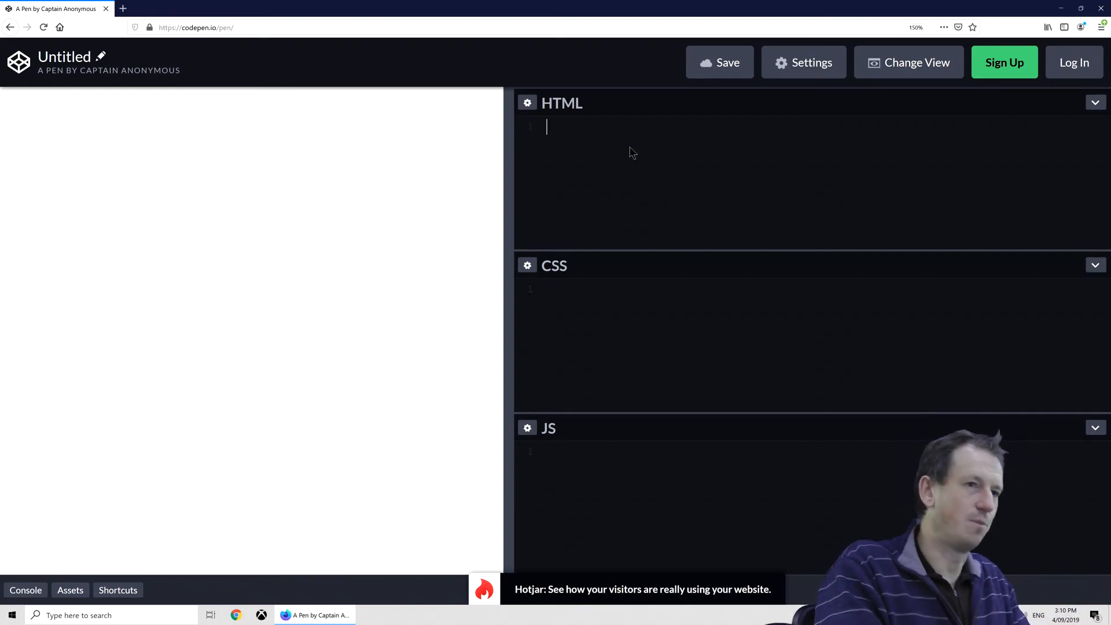
{"action": "mouse_move", "coordinate": [660, 135]}
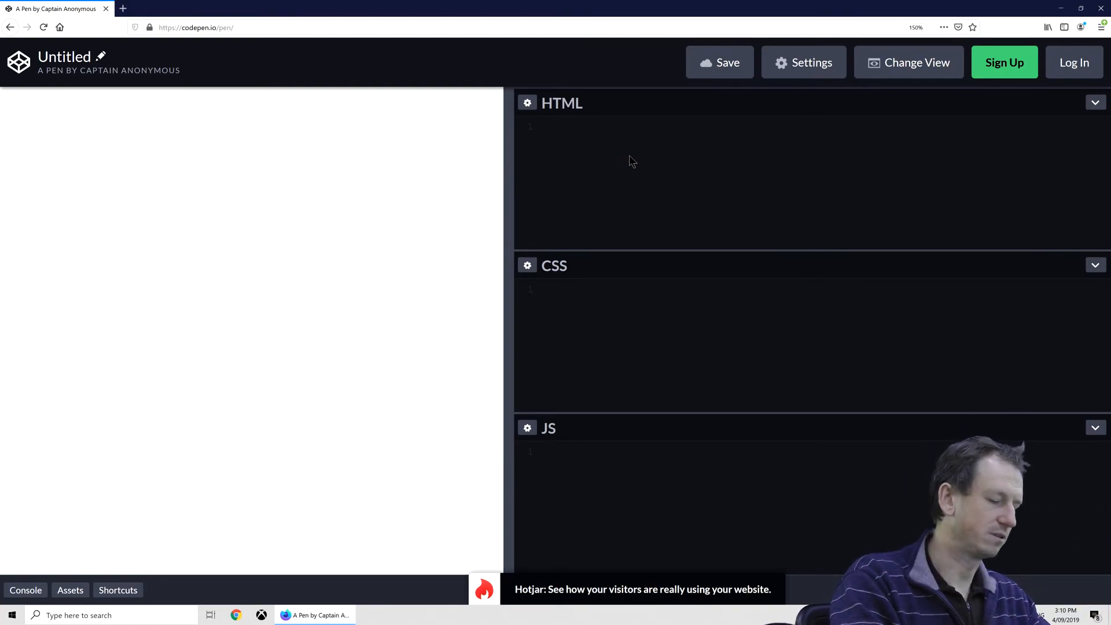
{"action": "type", "text": "div.container"}
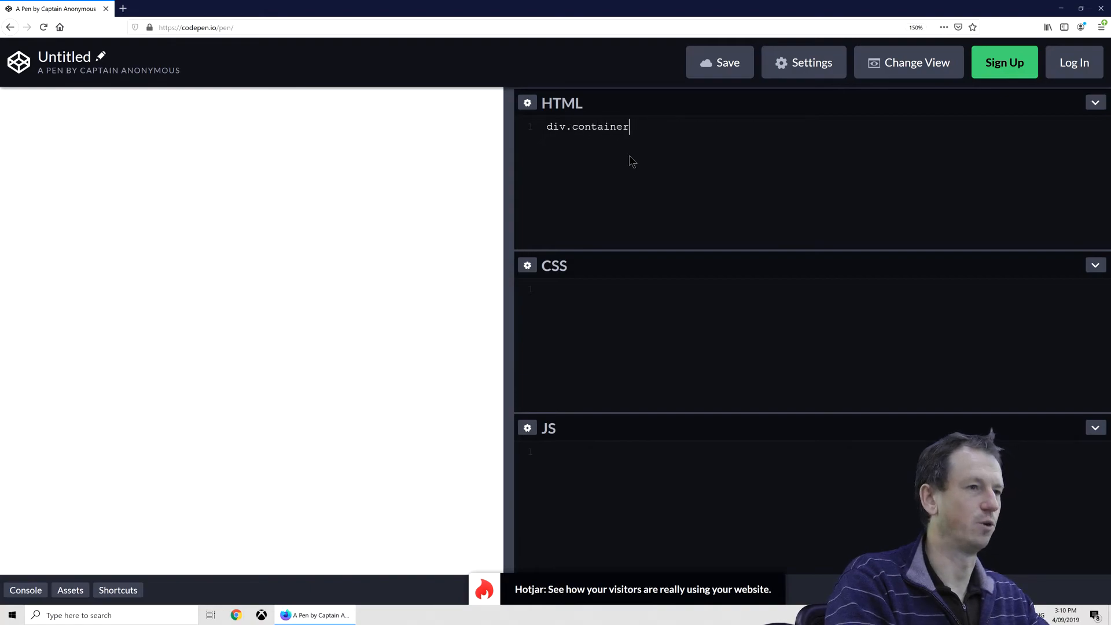
{"action": "key", "text": "Tab"}
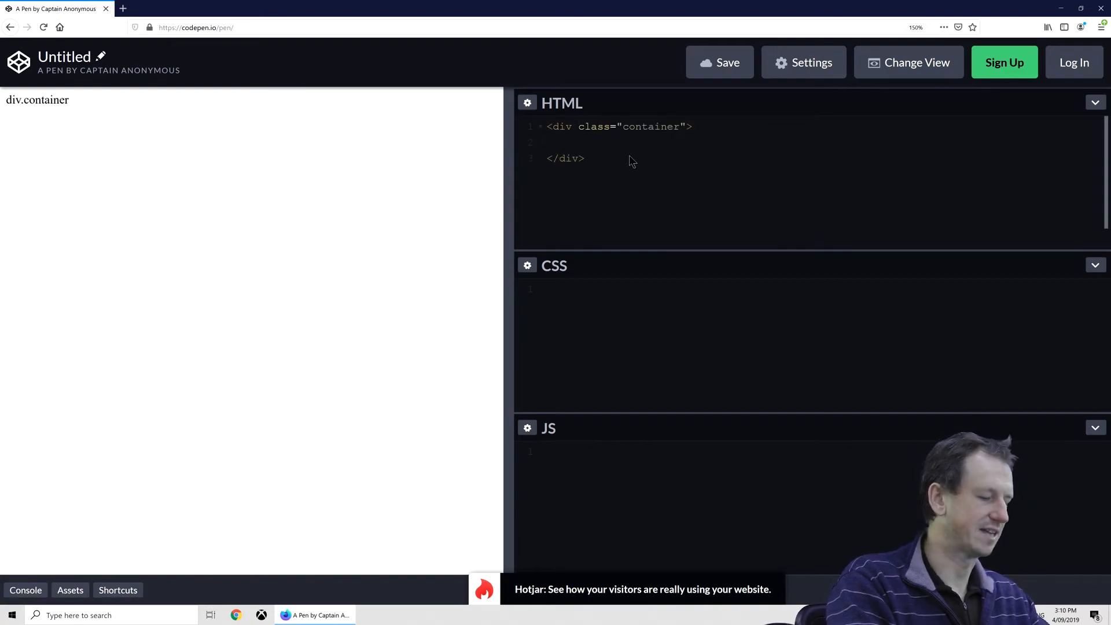
- Add six cards inside the container, each with title, content and footer divs
{"action": "type", "text": "div.ca"}
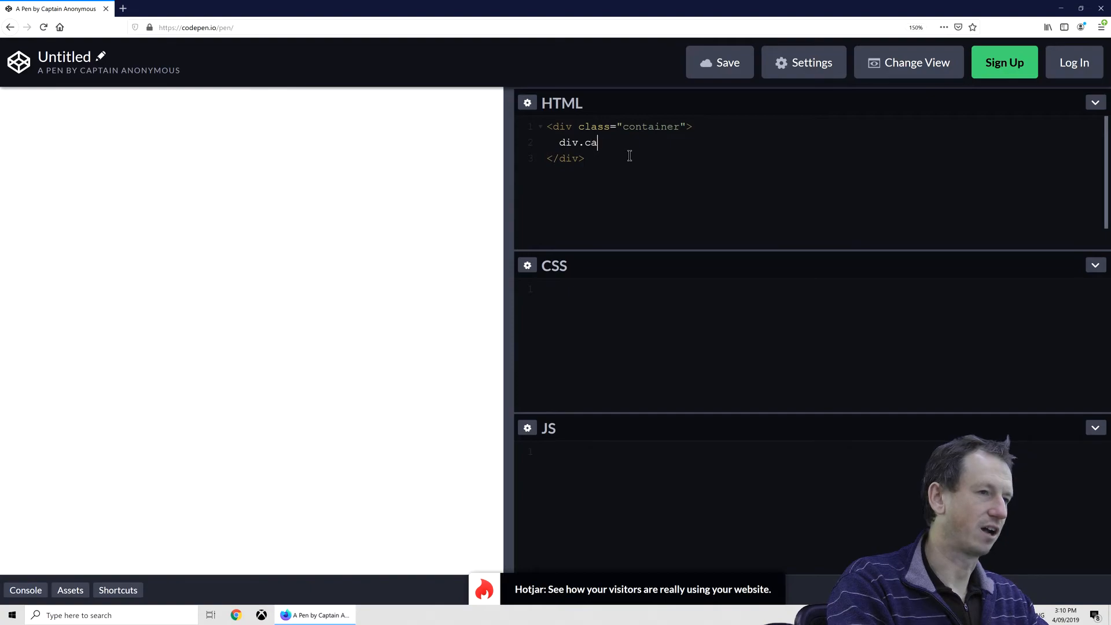
{"action": "type", "text": "rd"}
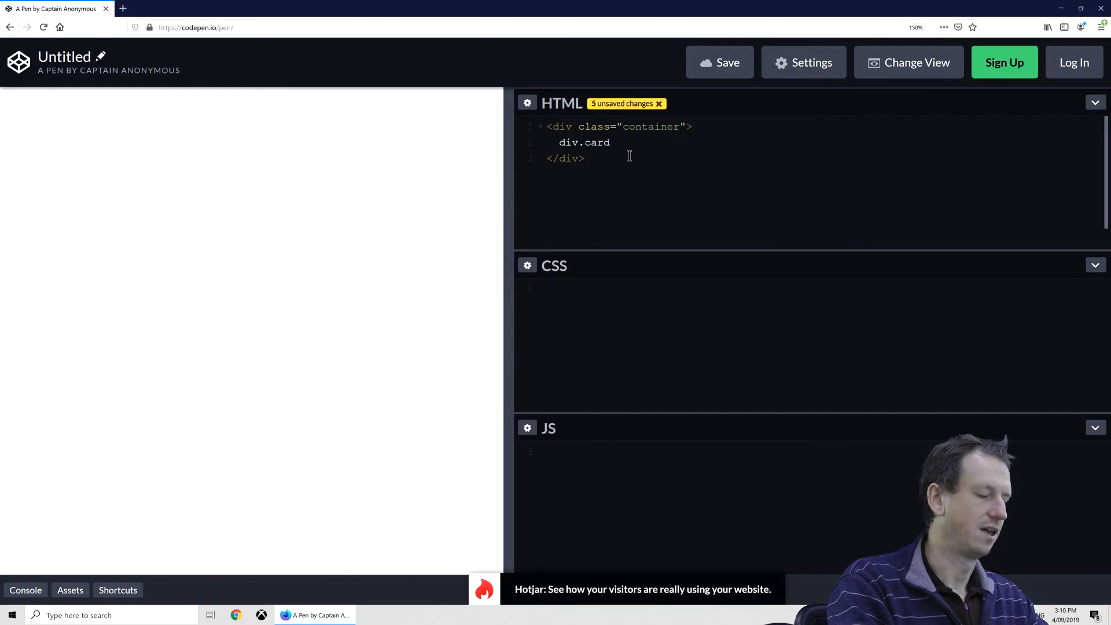
{"action": "type", "text": "*"}
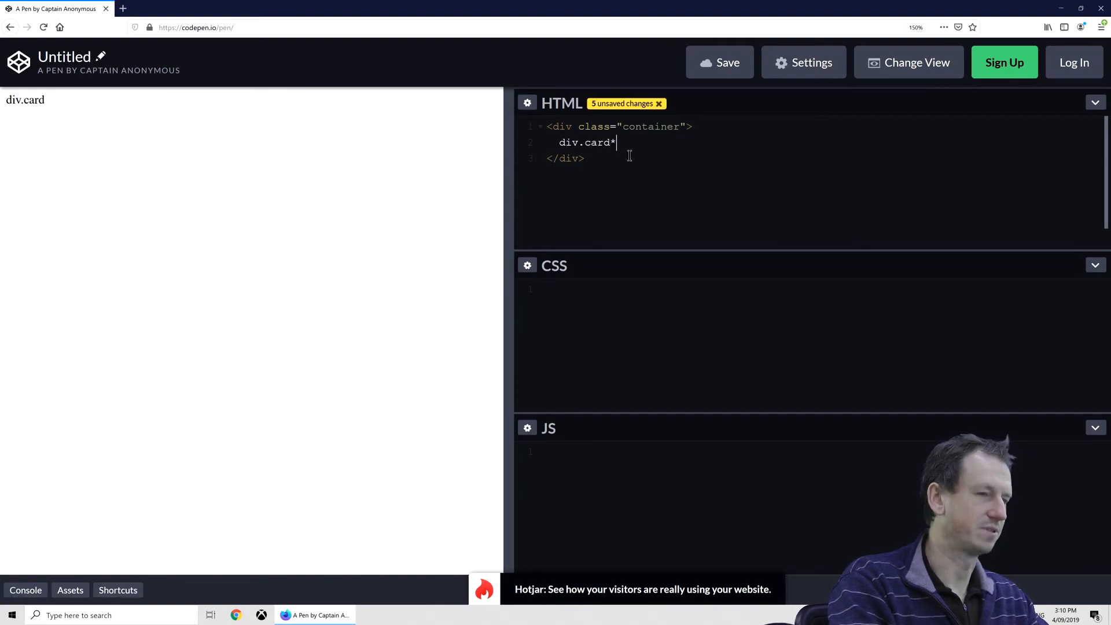
{"action": "type", "text": "6>div."}
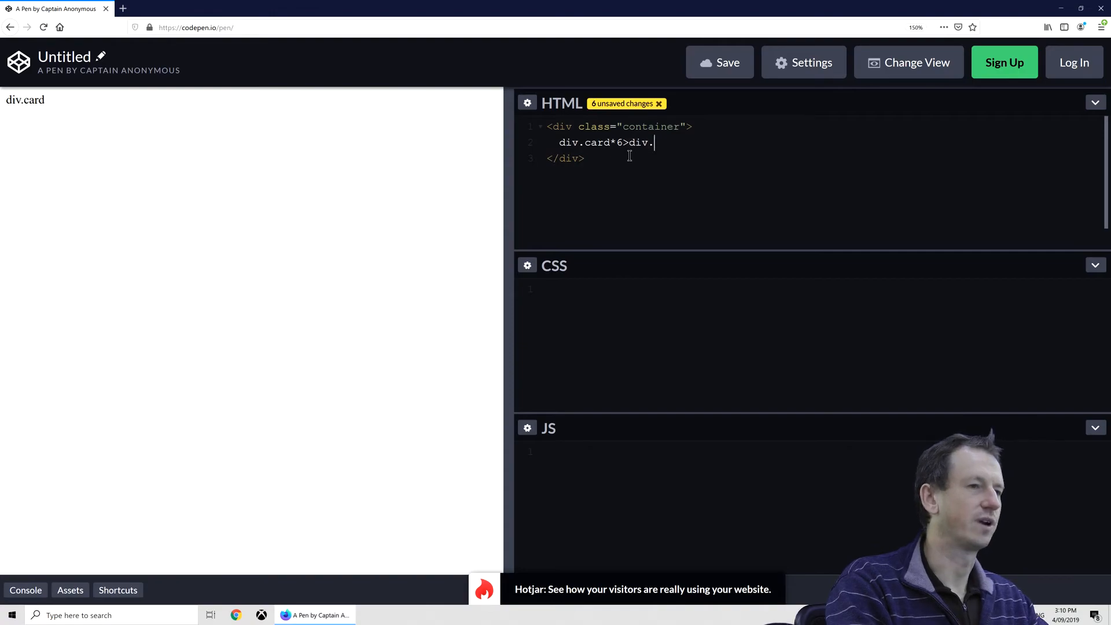
{"action": "type", "text": "title"}
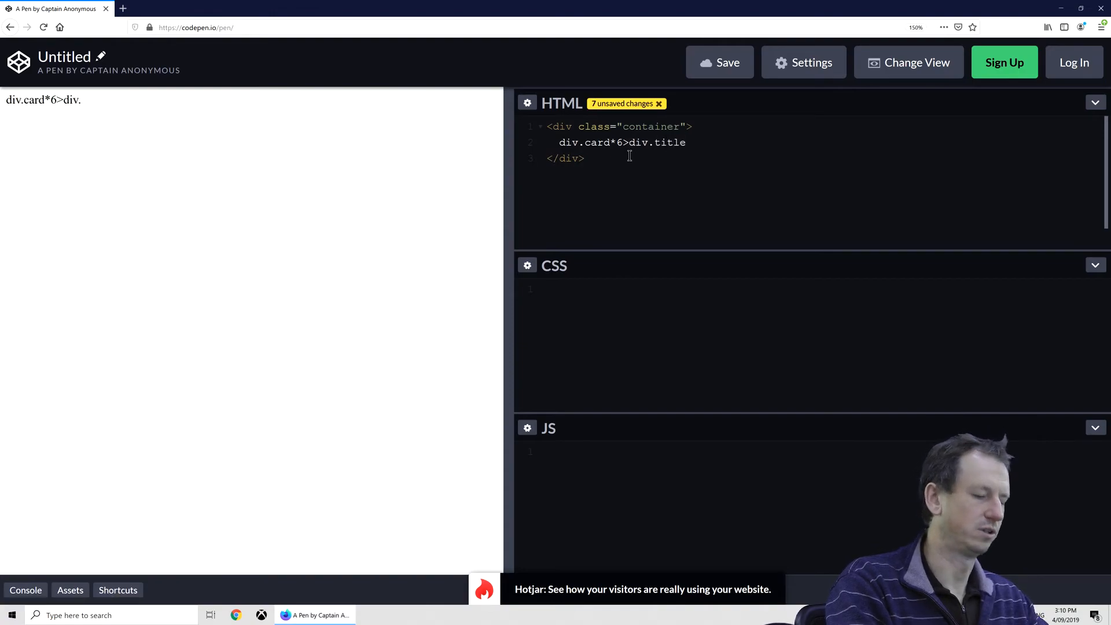
{"action": "type", "text": "{title}"}
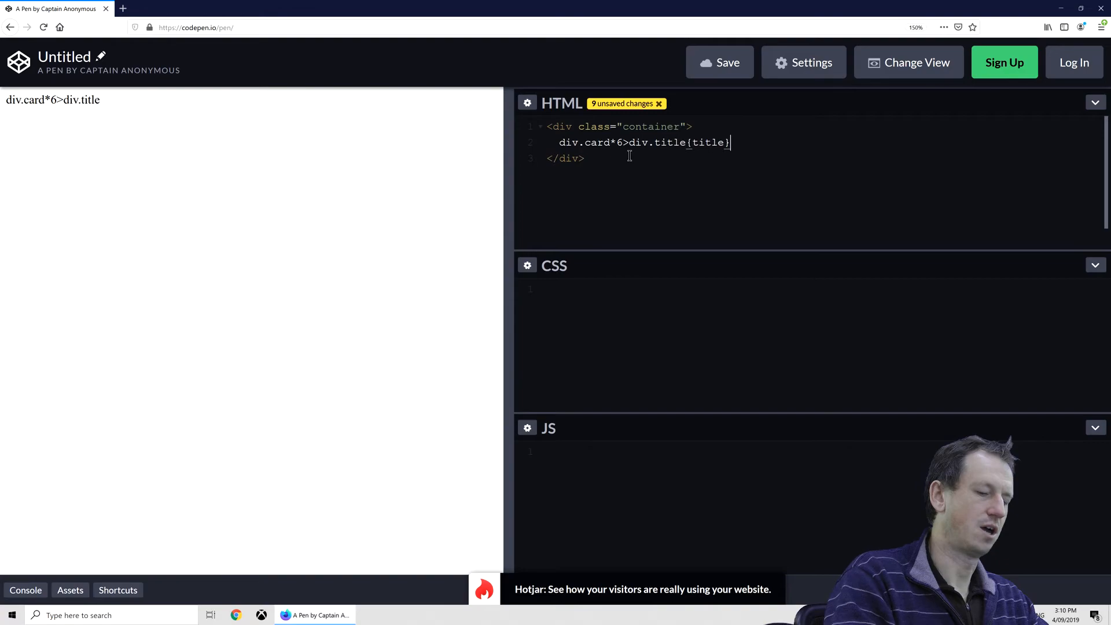
{"action": "type", "text": "+div.conten"}
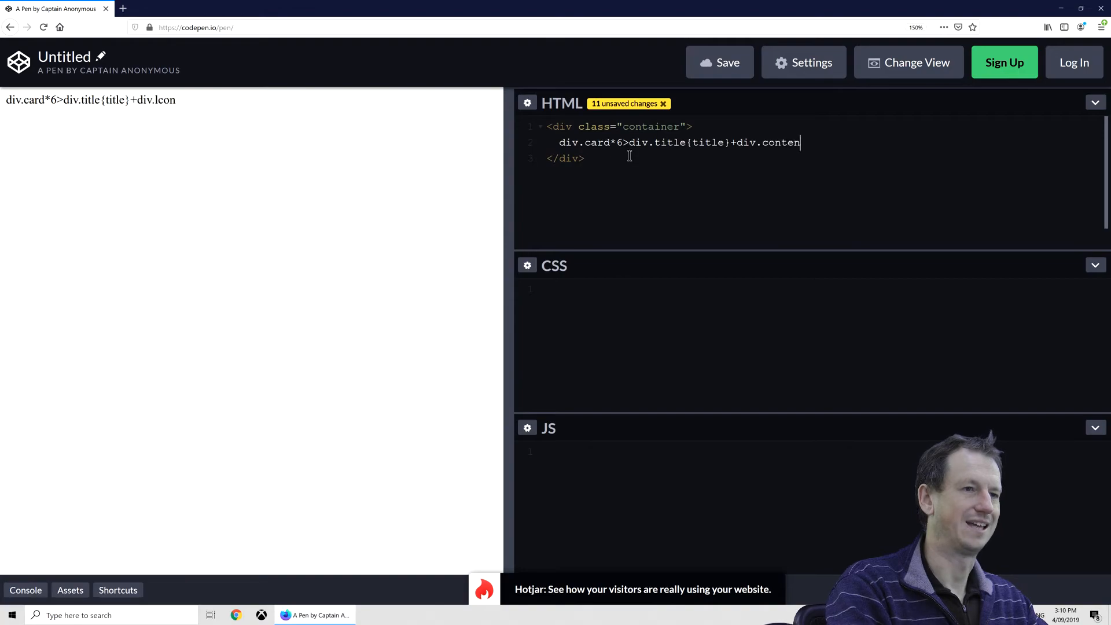
{"action": "type", "text": "{content}+"}
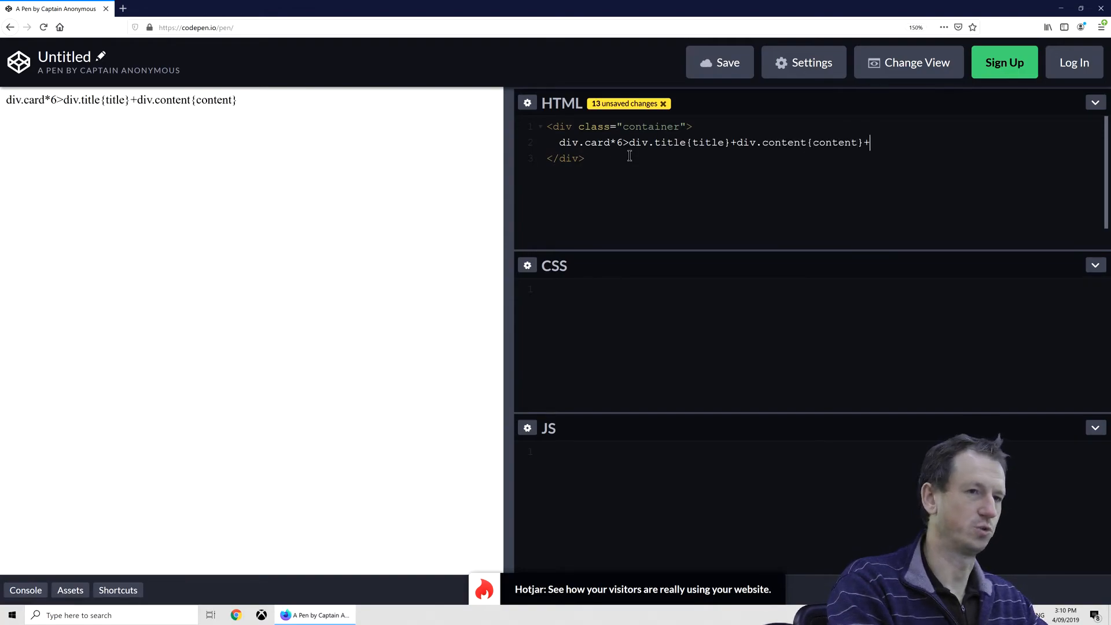
{"action": "type", "text": "d"}
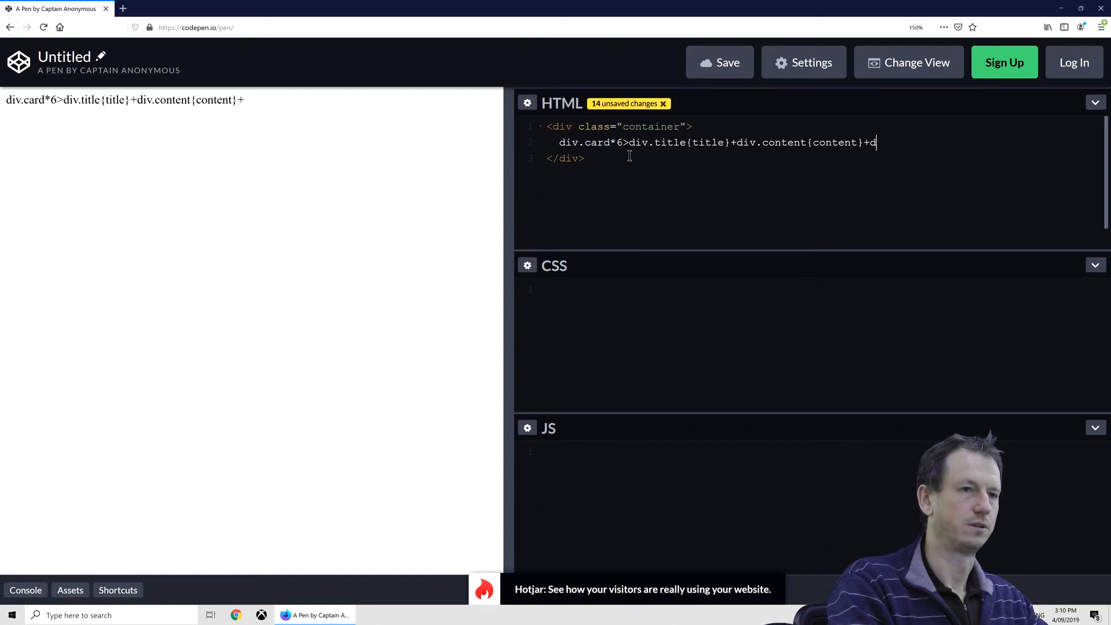
{"action": "type", "text": "iv.footer{footer"}
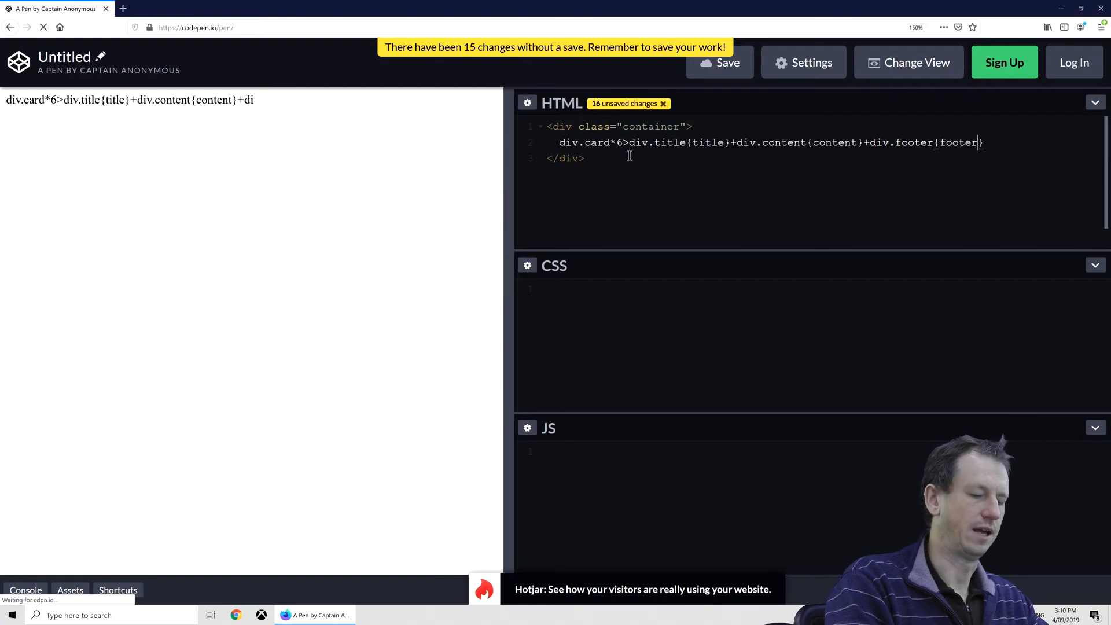
{"action": "type", "text": "}"}
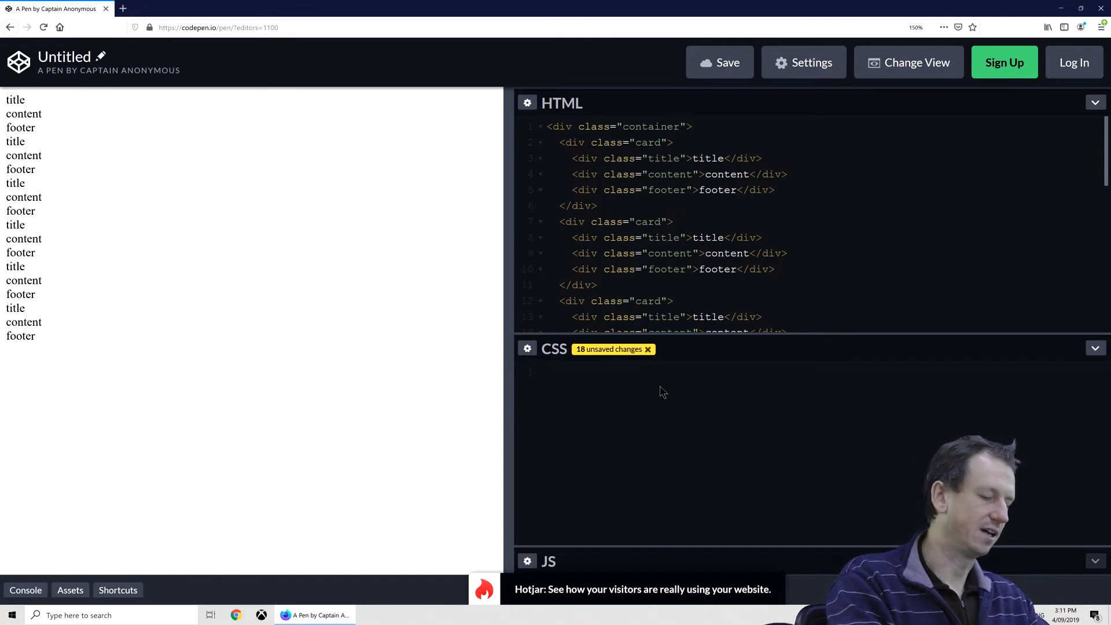
- Style .container as a grid with three 1fr columns and 100vh height
{"action": "type", "text": ".container {}"}
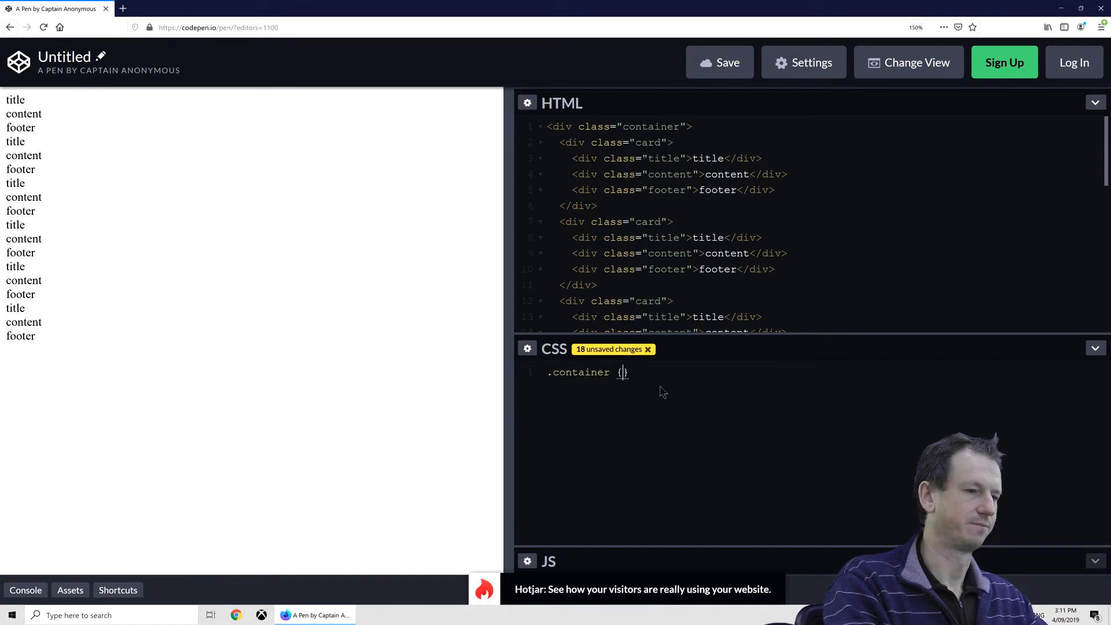
{"action": "type", "text": "display: g"}
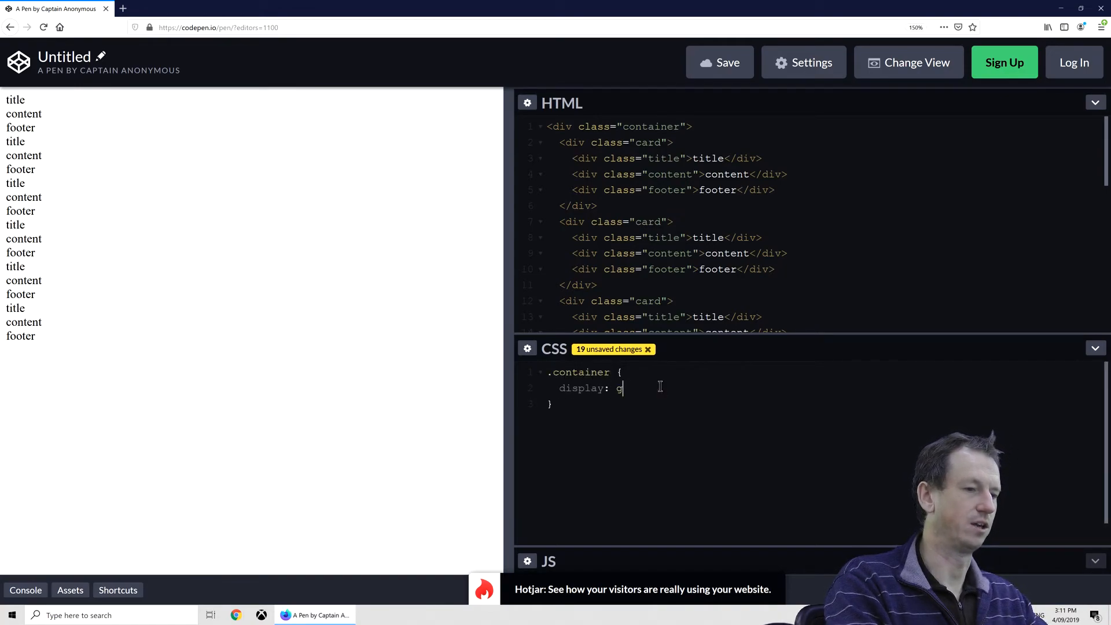
{"action": "type", "text": "rid;"}
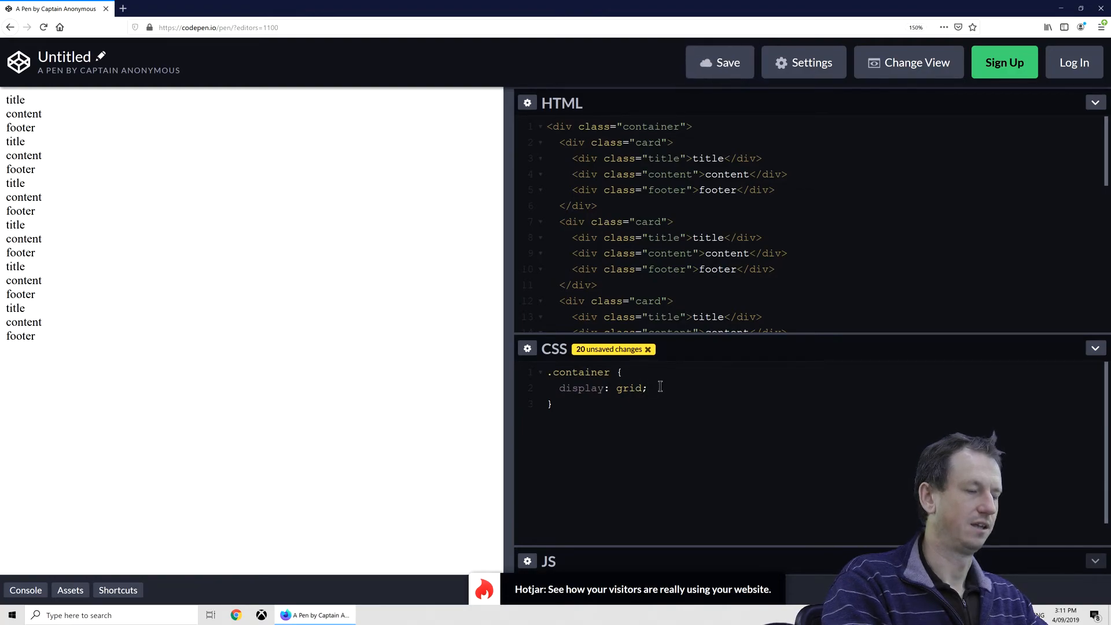
{"action": "key", "text": "enter"}
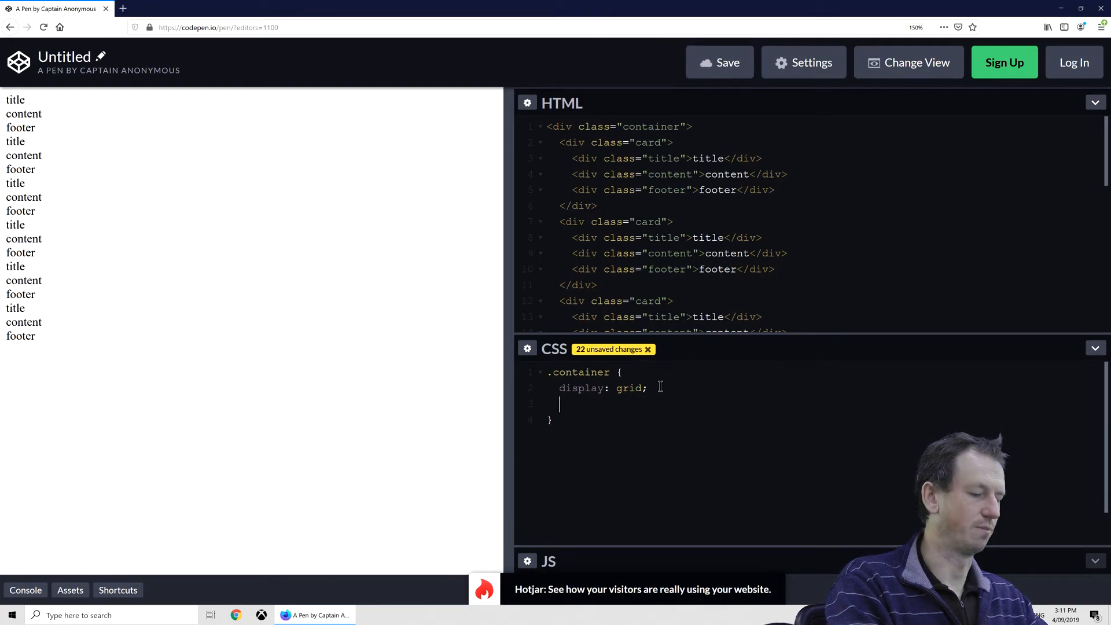
{"action": "type", "text": "grid-"}
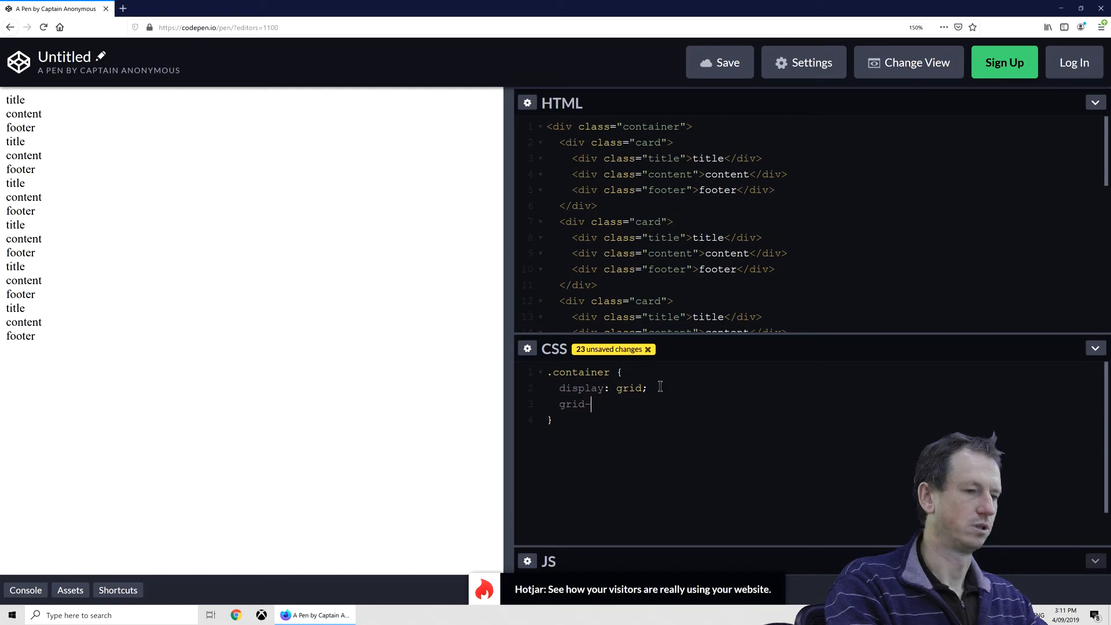
{"action": "type", "text": "template-"}
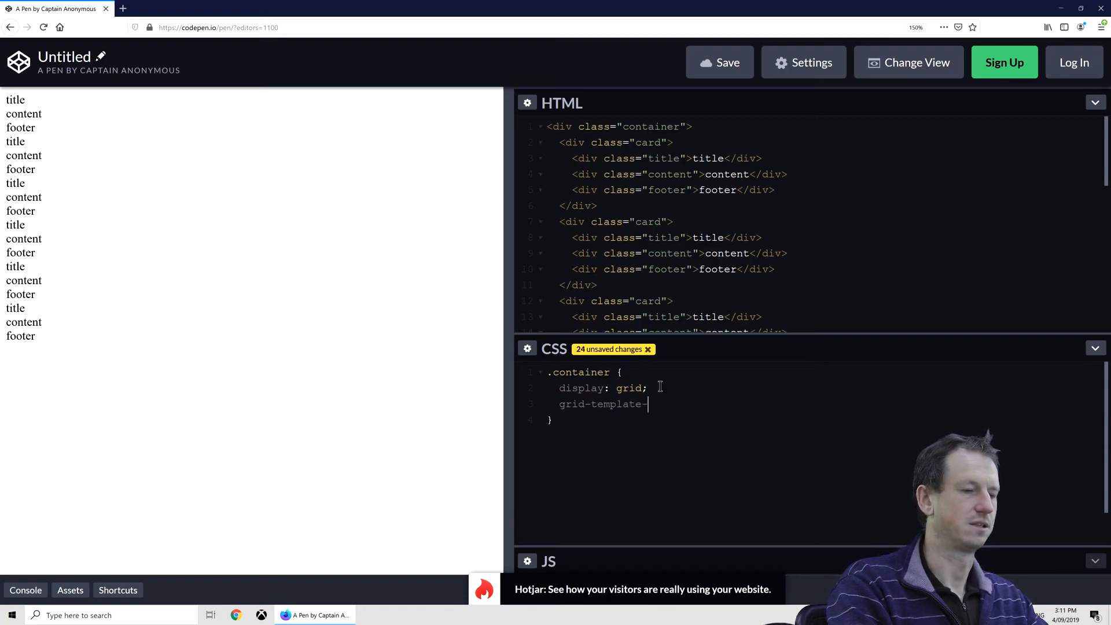
{"action": "type", "text": "columns:"}
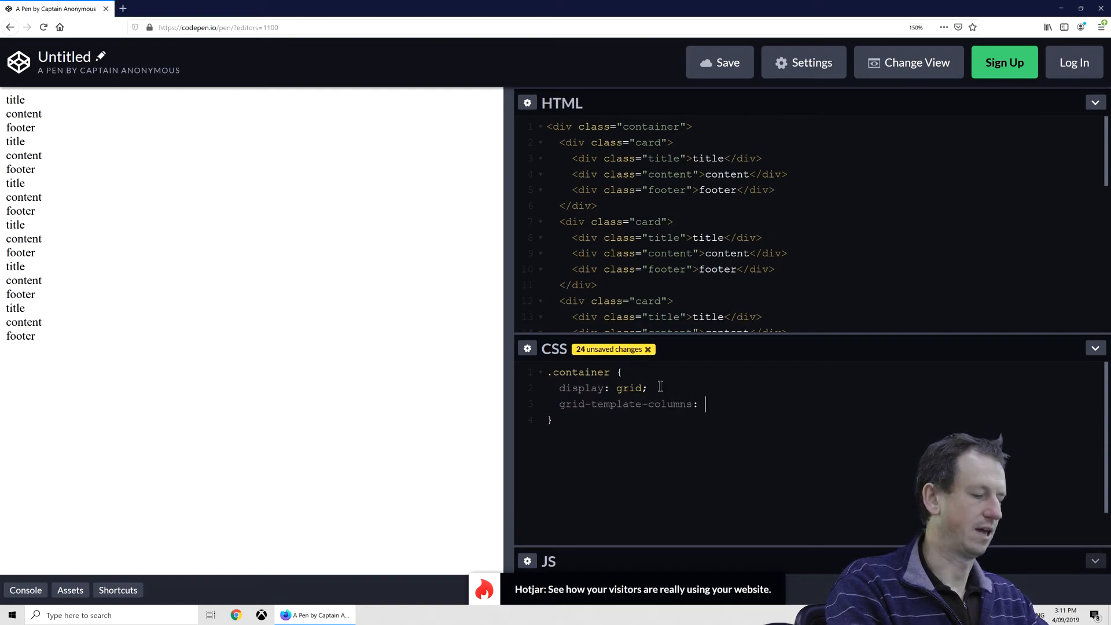
{"action": "type", "text": "1fr 1fr fr;"}
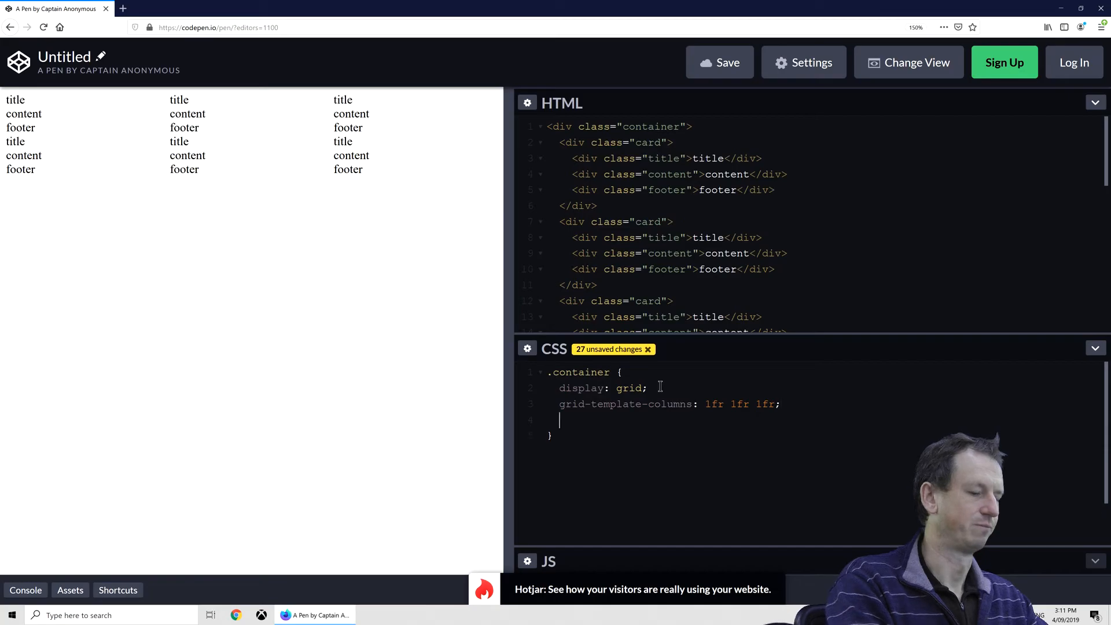
{"action": "type", "text": "height: 100"}
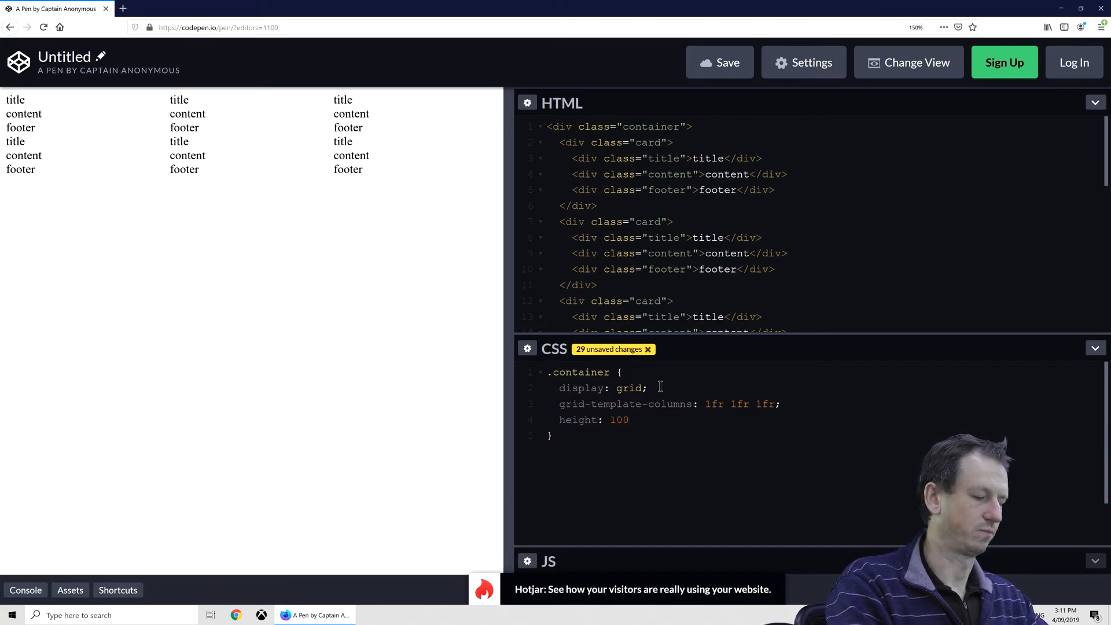
{"action": "type", "text": "vh;"}
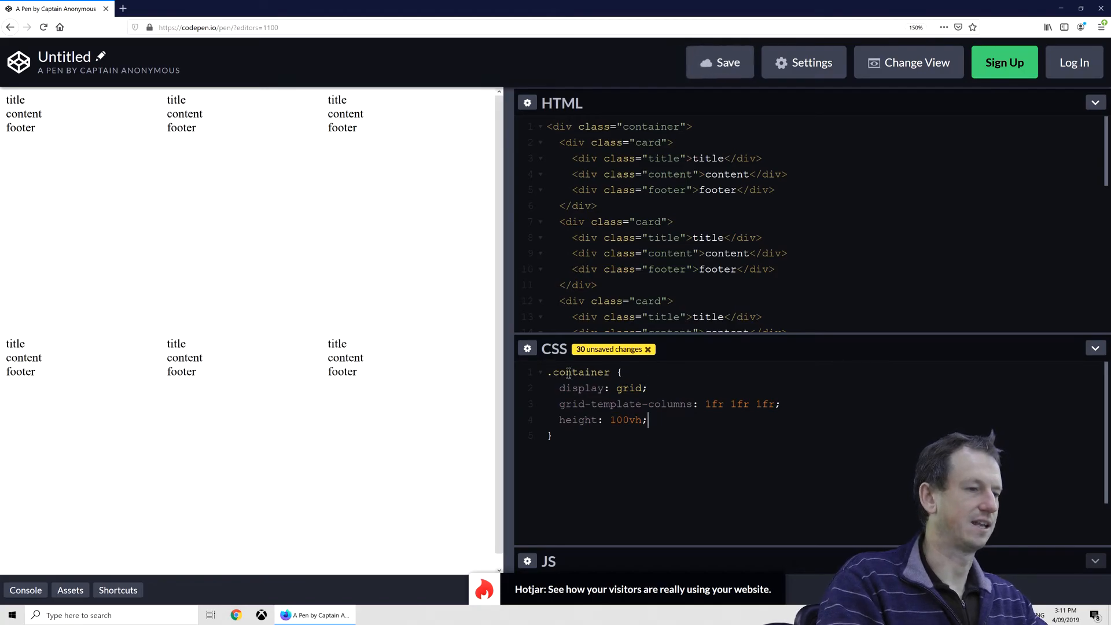
- Set the pen's CSS base to Reset in the pen settings
{"action": "left_click", "coordinate": [802, 62]}
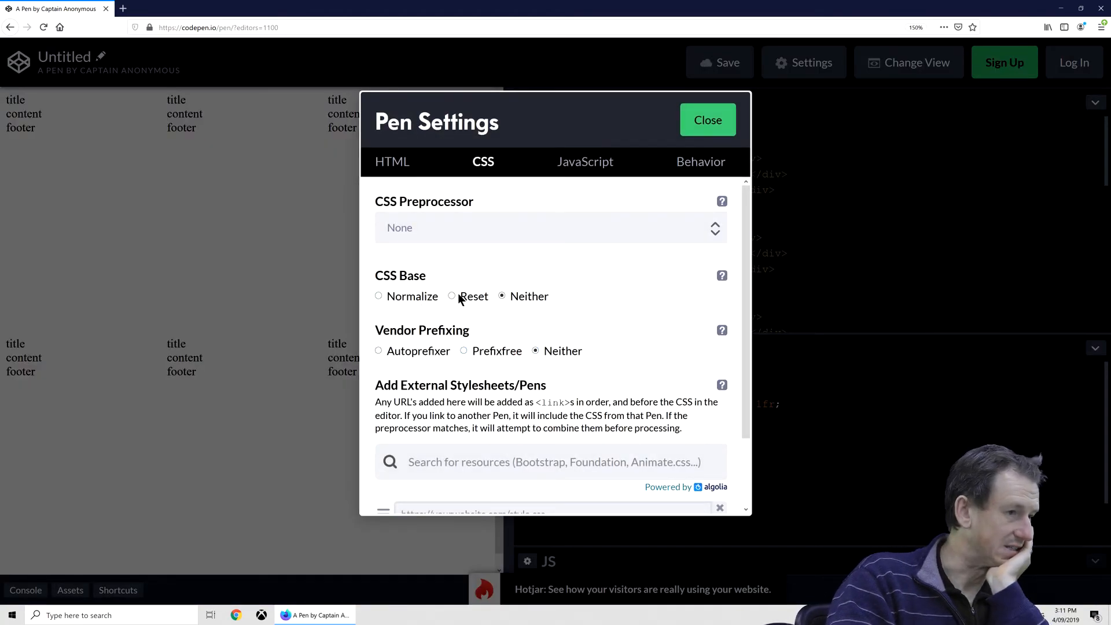
{"action": "left_click", "coordinate": [451, 296]}
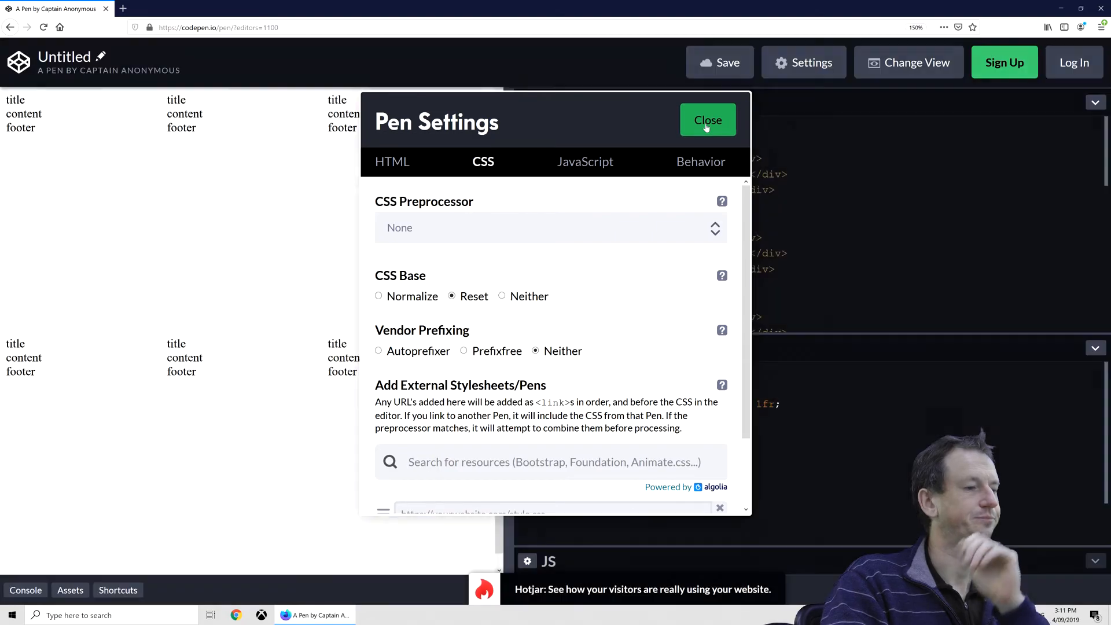
{"action": "left_click", "coordinate": [707, 120]}
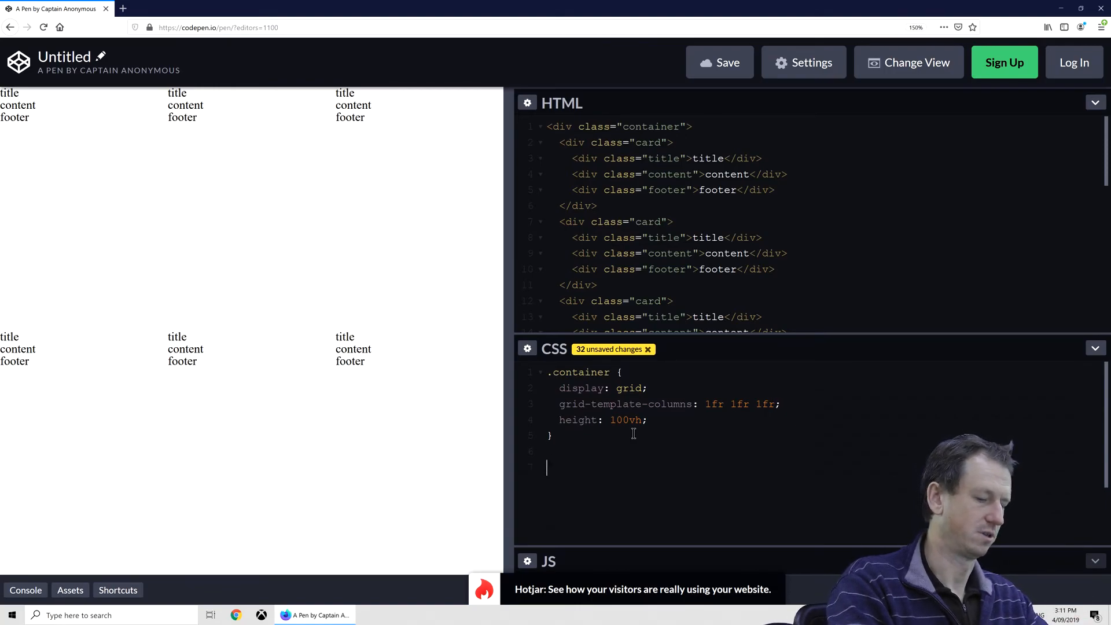
- Make .card a grid with #BADA55 background, and add a grid gap to the container
{"action": "type", "text": ".card {"}
{"action": "type", "text": "dixsplay"}
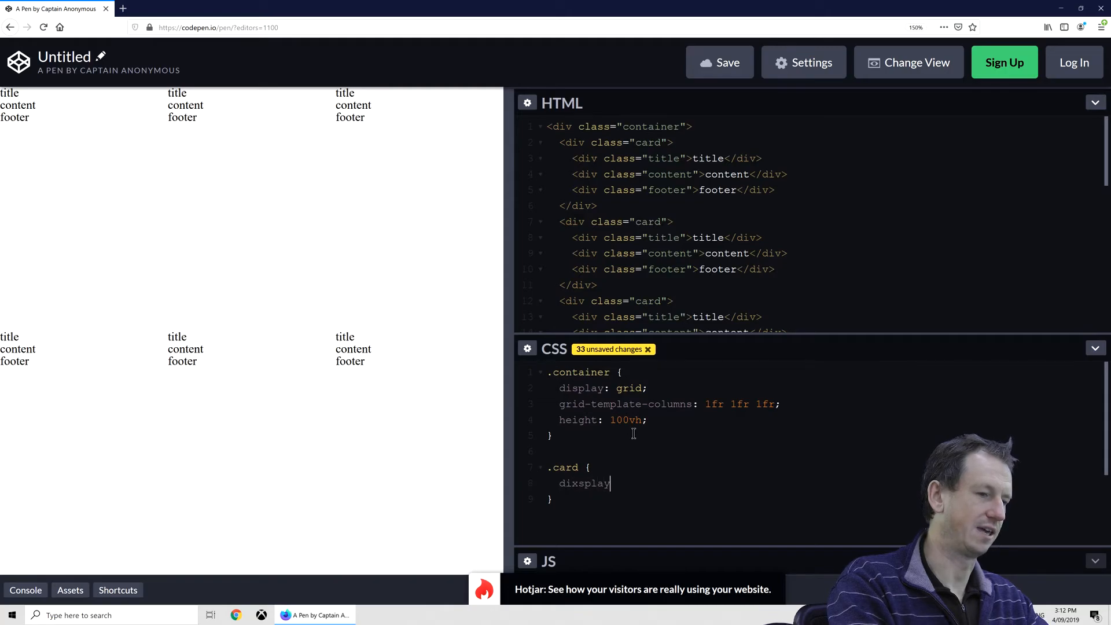
{"action": "type", "text": "display:"}
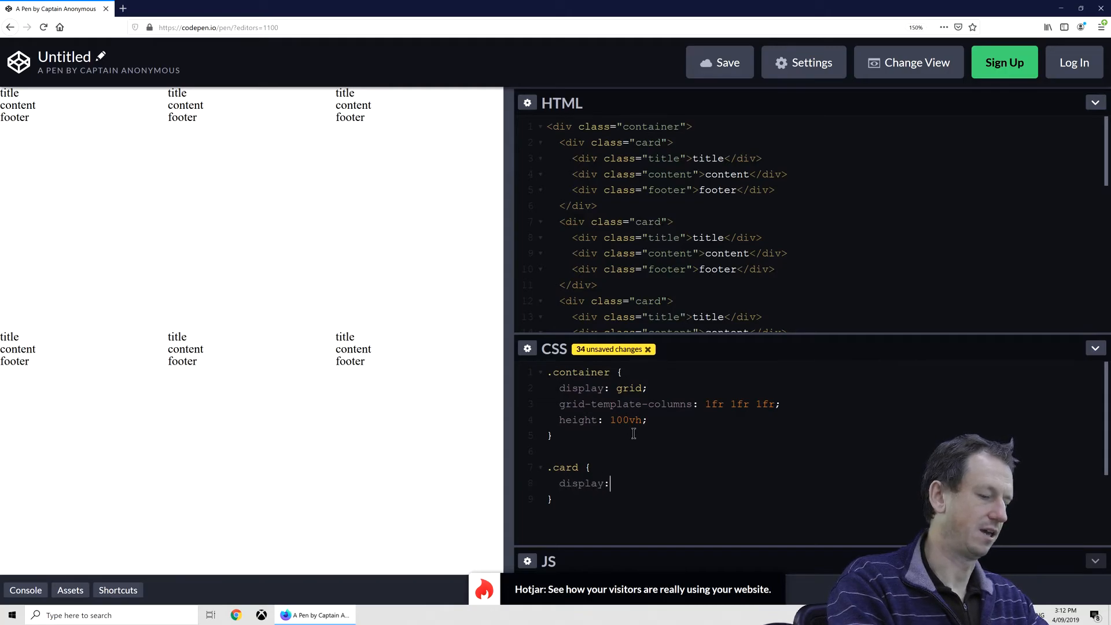
{"action": "type", "text": "grid;"}
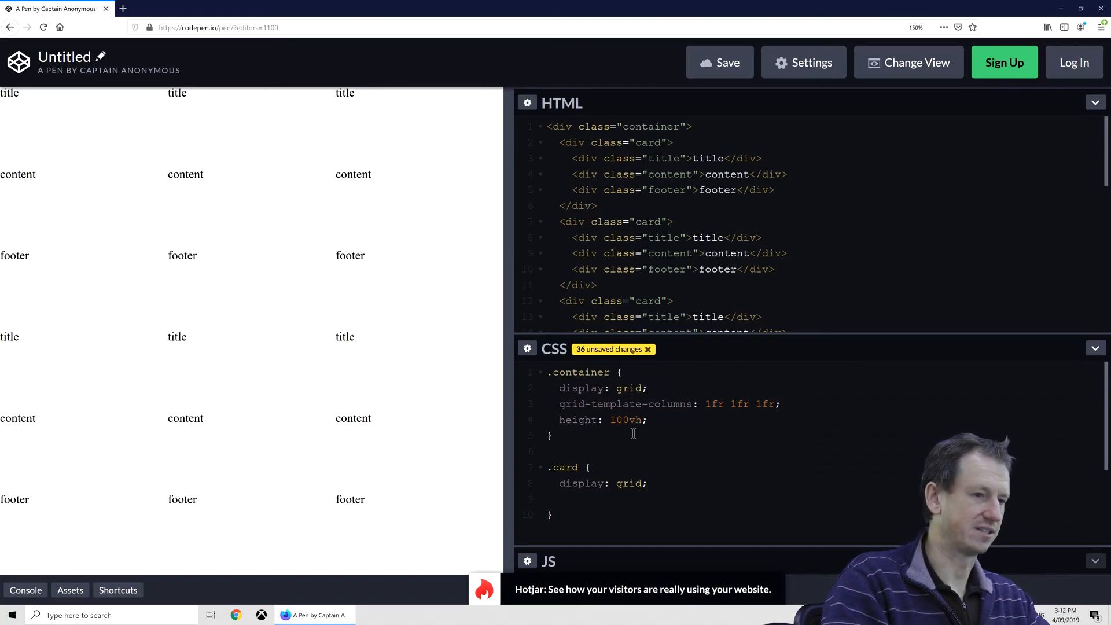
{"action": "type", "text": "back"}
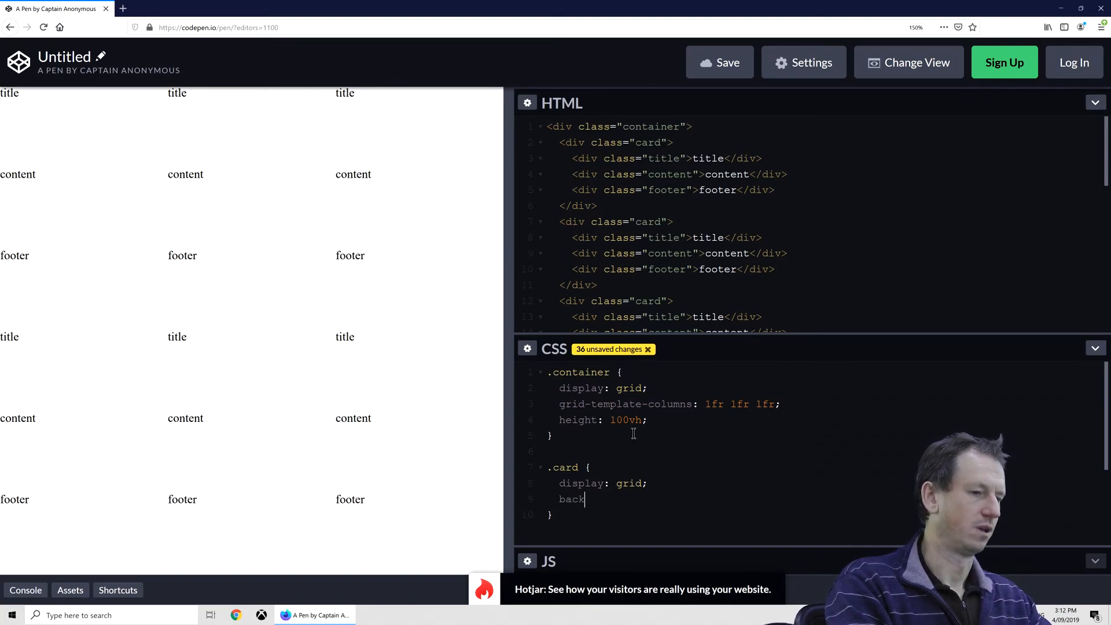
{"action": "type", "text": "ground:"}
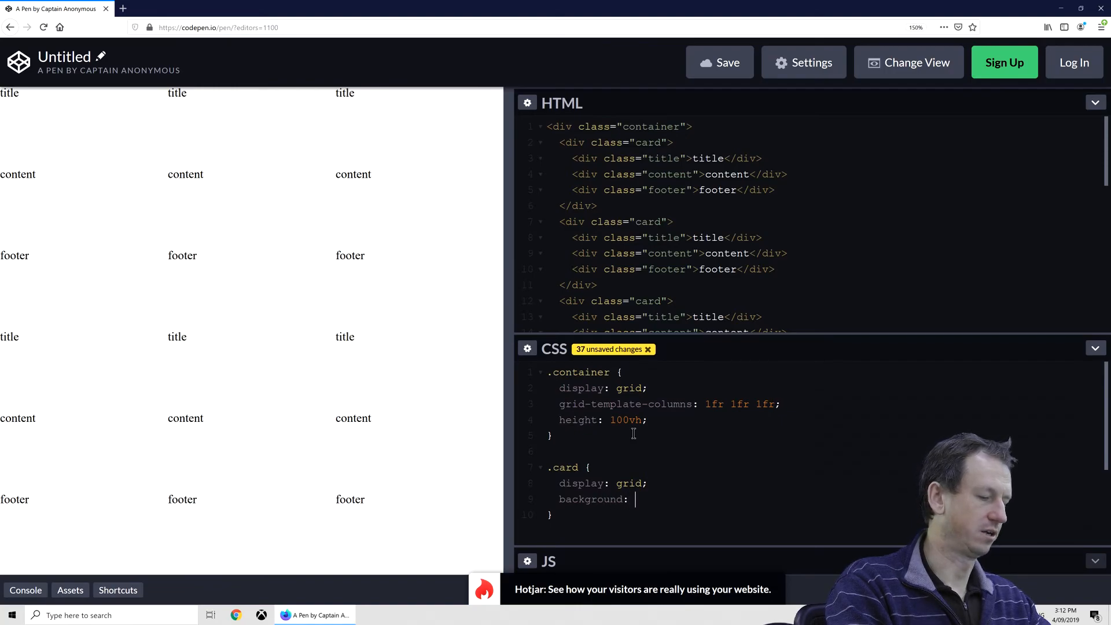
{"action": "type", "text": "#BAD"}
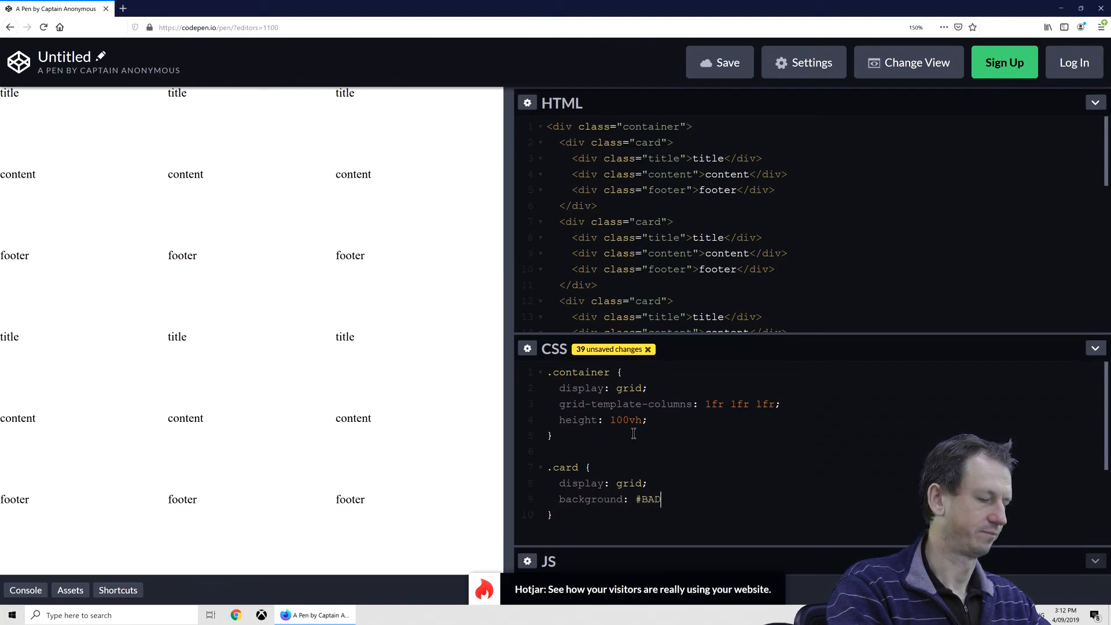
{"action": "type", "text": "DA55;"}
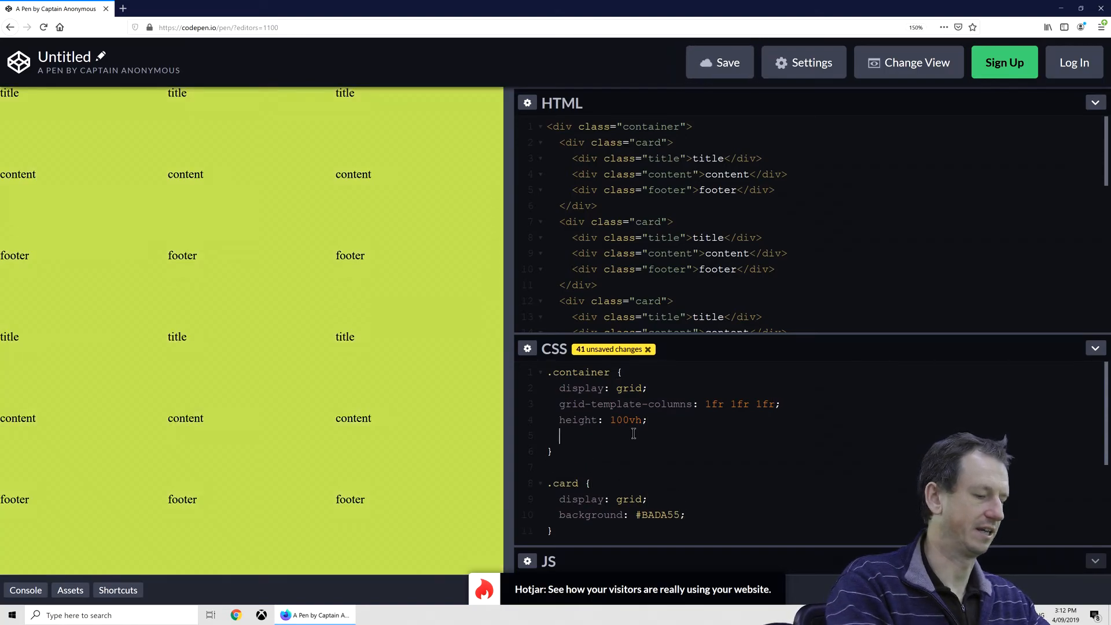
{"action": "type", "text": "grid-gap"}
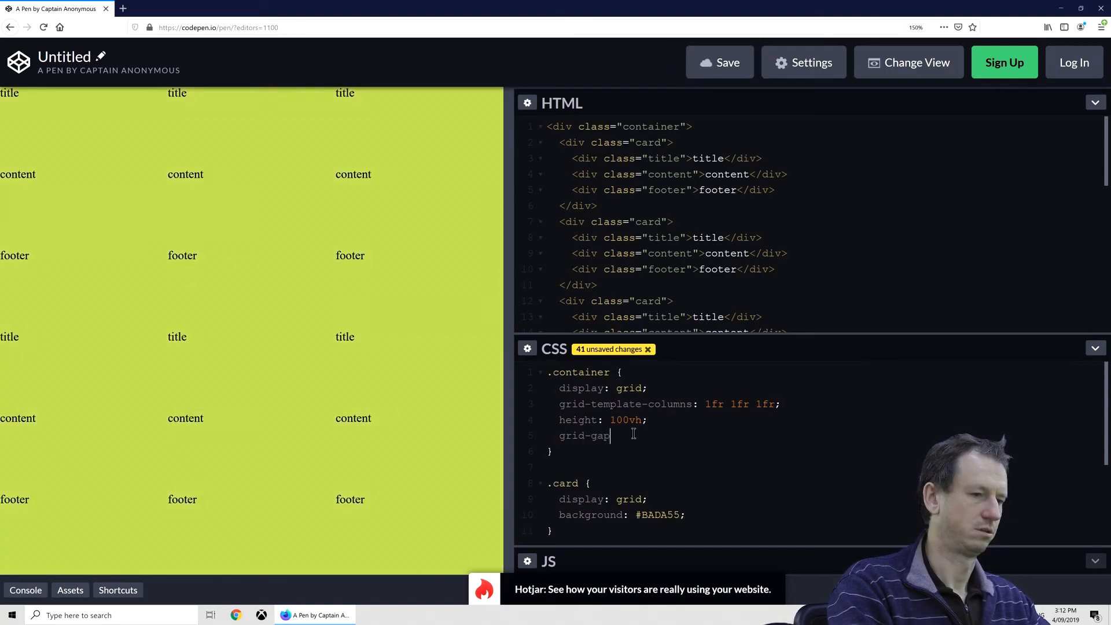
{"action": "type", "text": ": 1em;"}
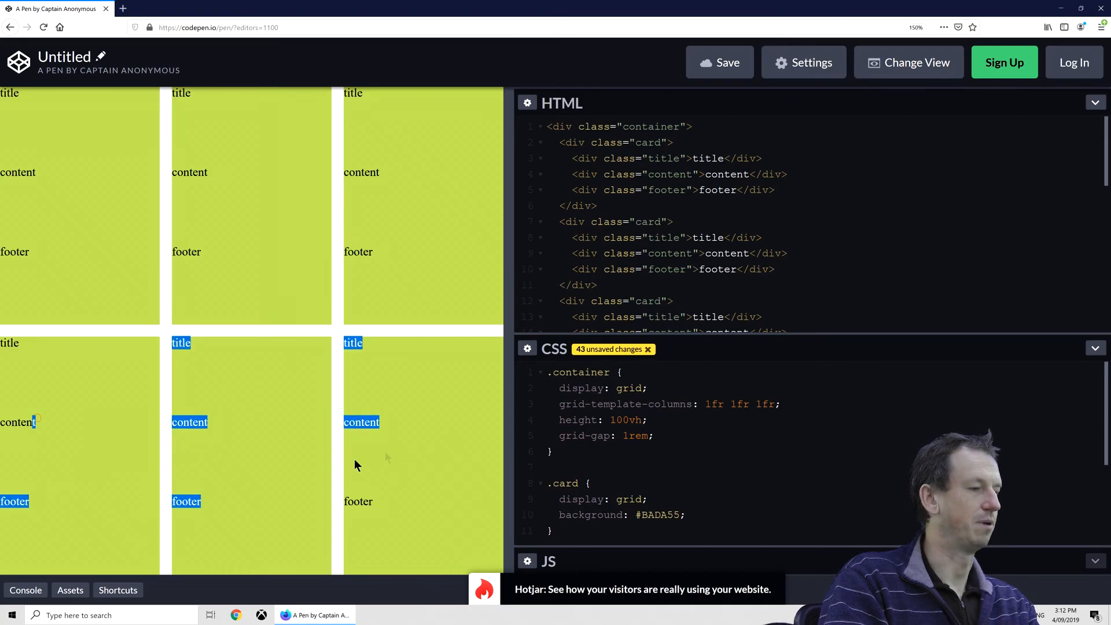
- Replace the second card's content with a long lorem ipsum paragraph
{"action": "left_click", "coordinate": [252, 266]}
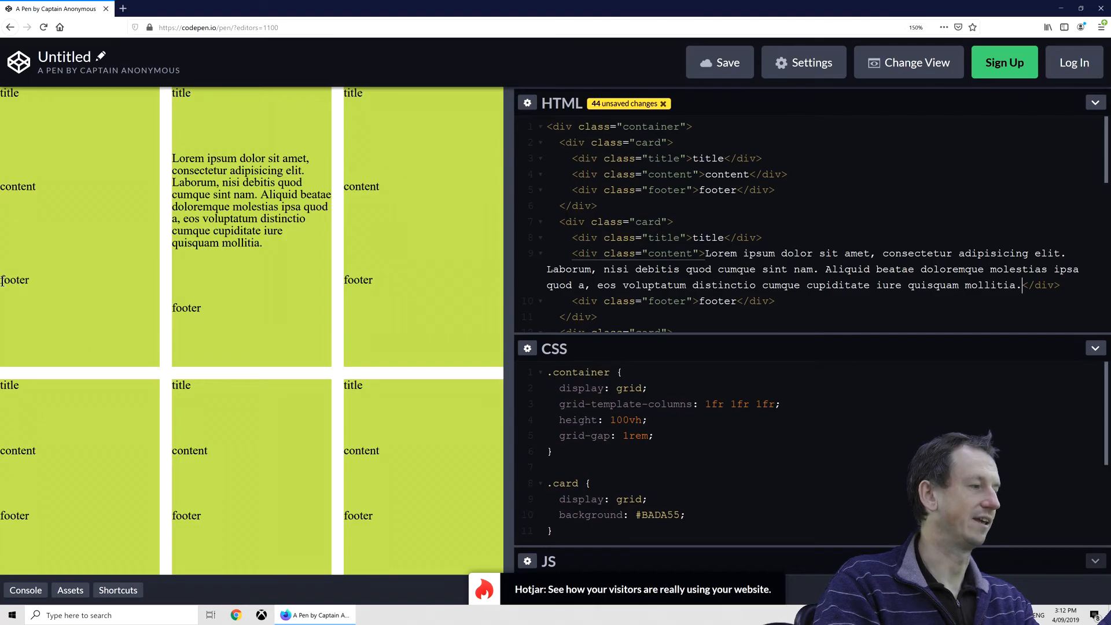
{"action": "double_click", "coordinate": [14, 280]}
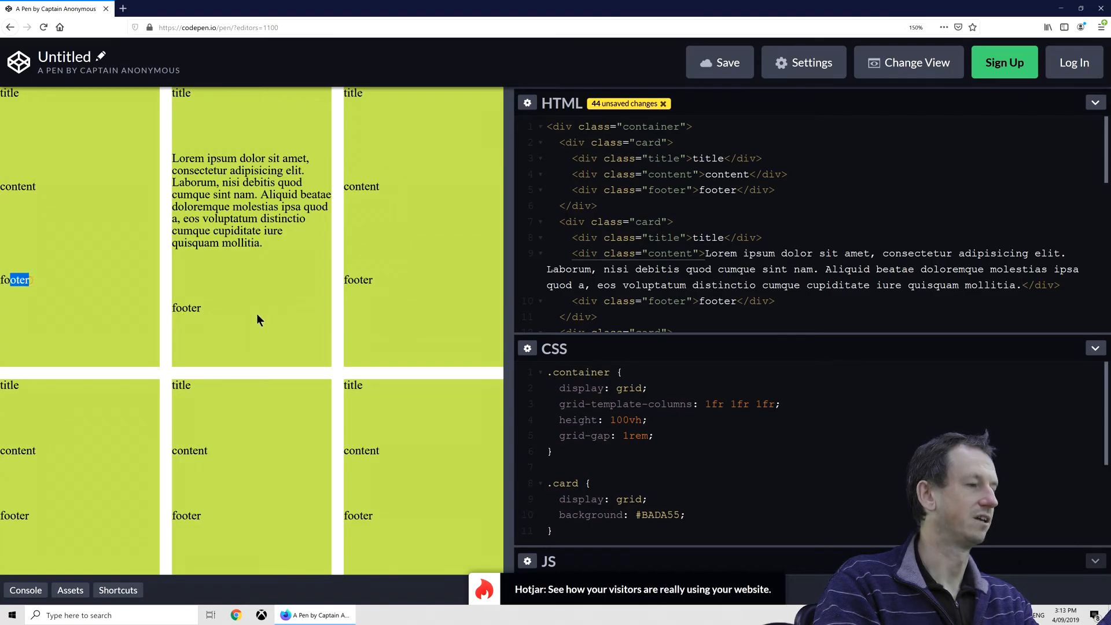
{"action": "double_click", "coordinate": [186, 307]}
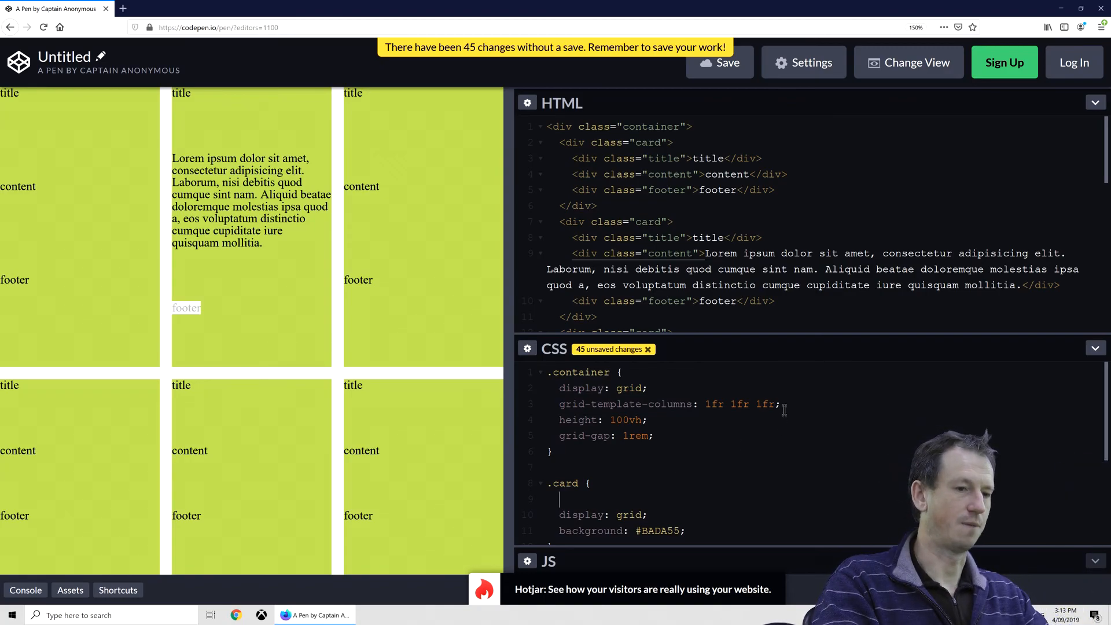
- Add grid-template-rows: repeat(6, 1fr) to the .container rule
{"action": "type", "text": "grid"}
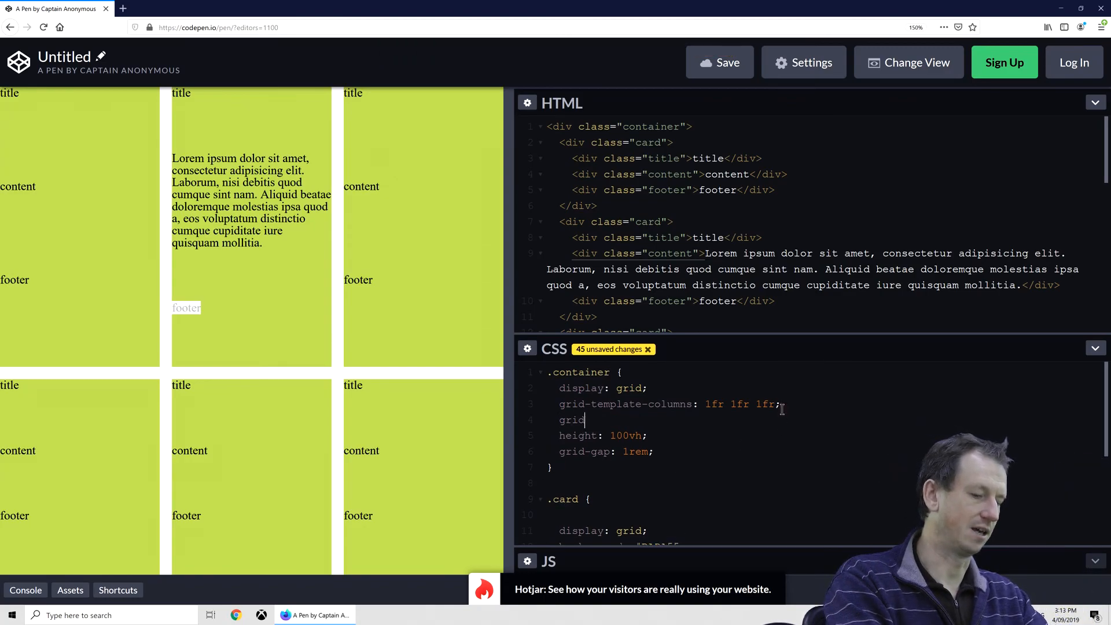
{"action": "type", "text": "-template-"}
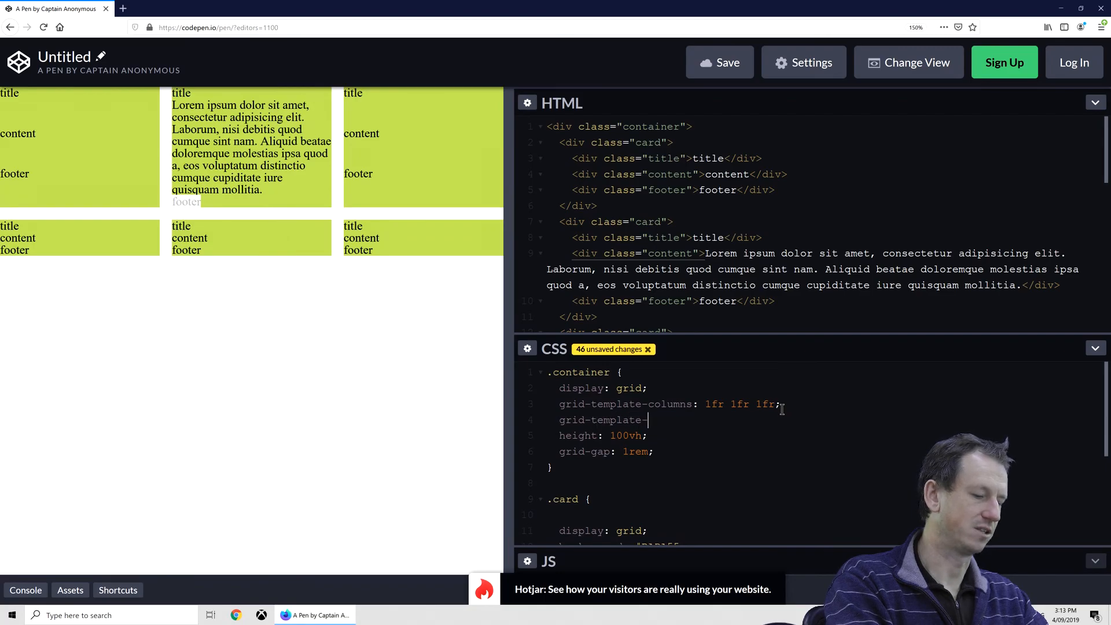
{"action": "type", "text": "rows: rep"}
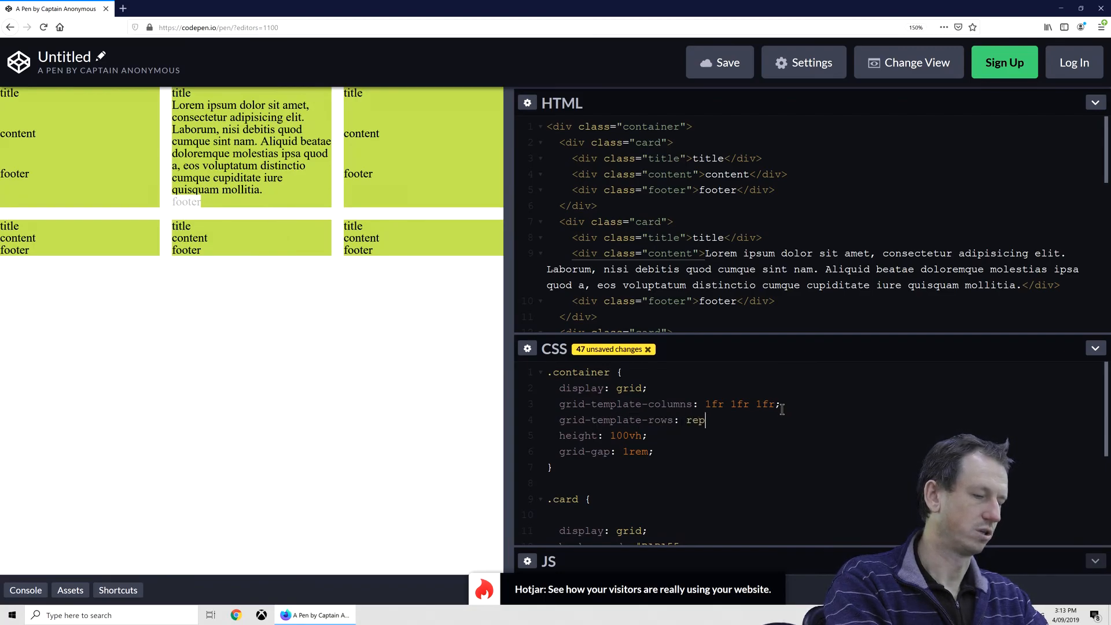
{"action": "type", "text": "eat(6,"}
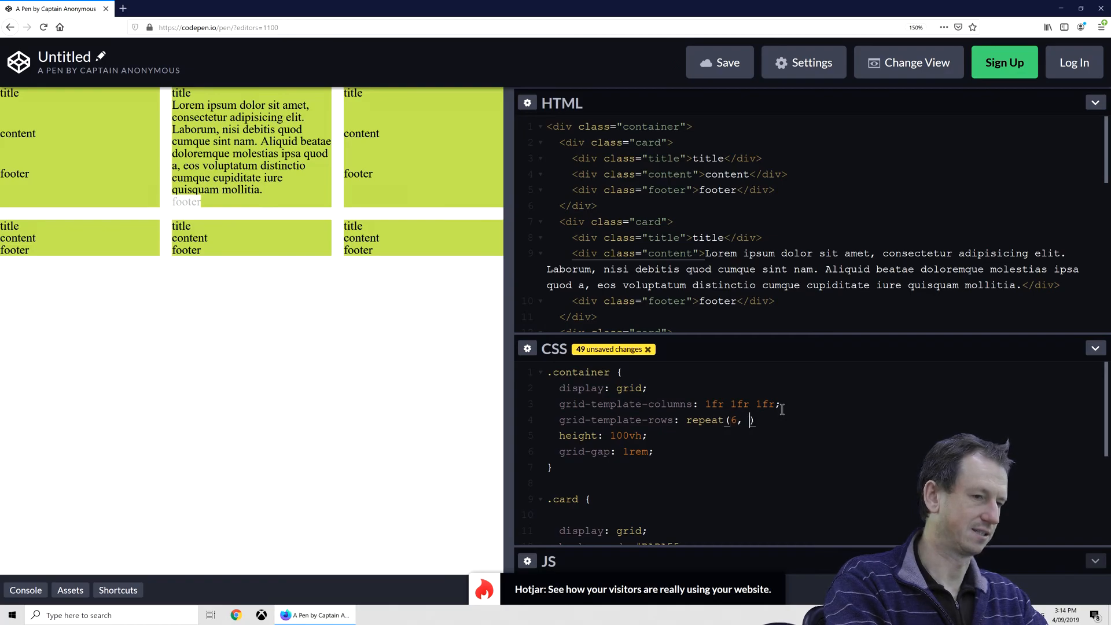
{"action": "type", "text": "1fr"}
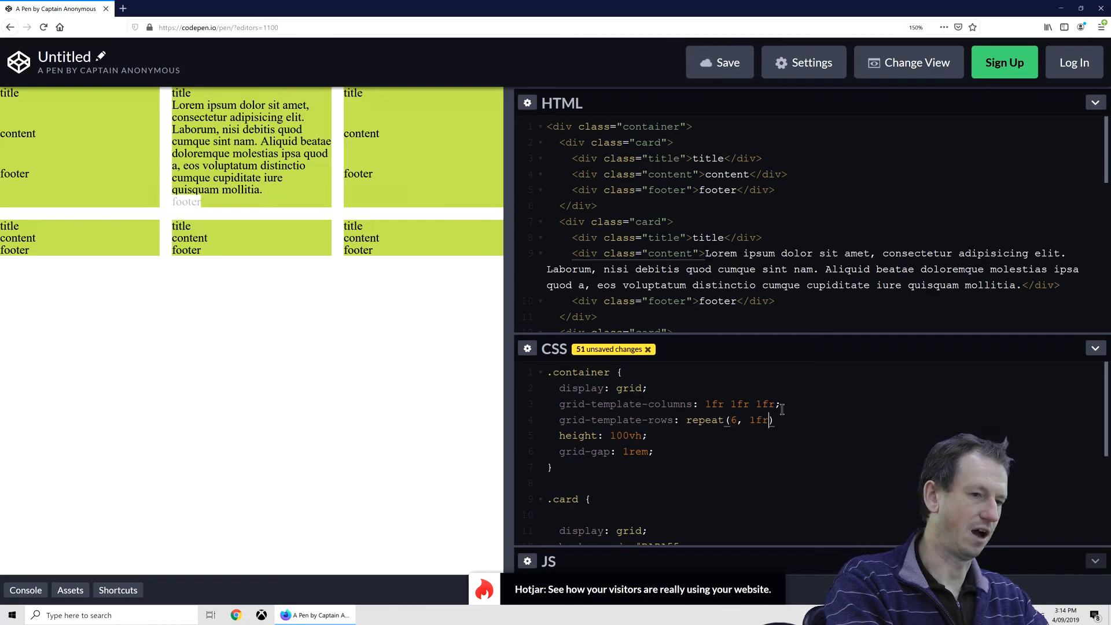
{"action": "type", "text": ");"}
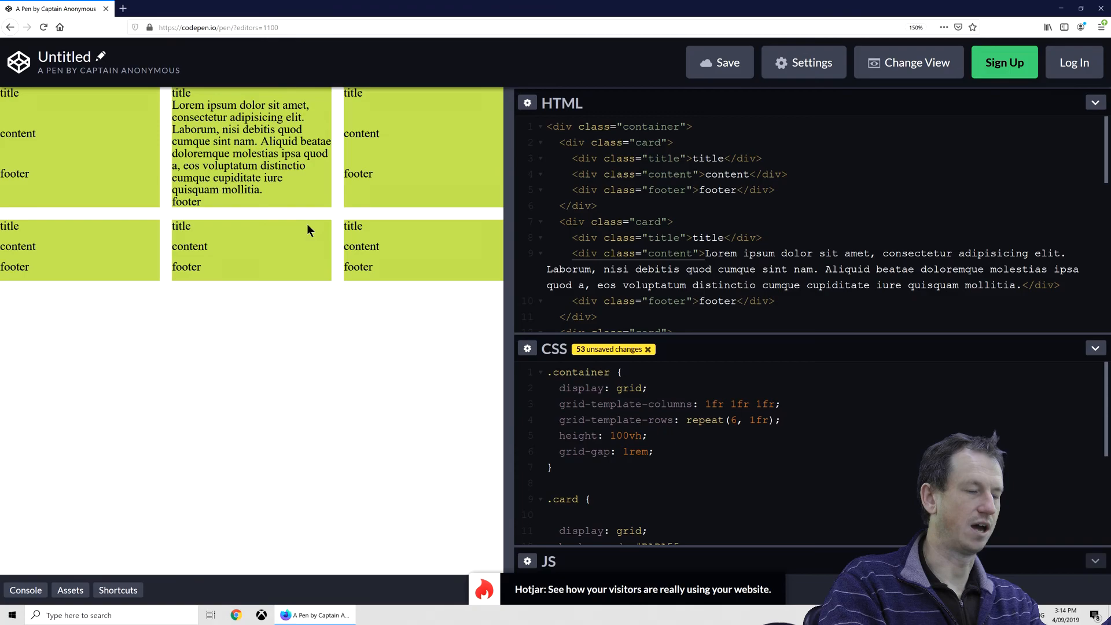
{"action": "left_click", "coordinate": [651, 435]}
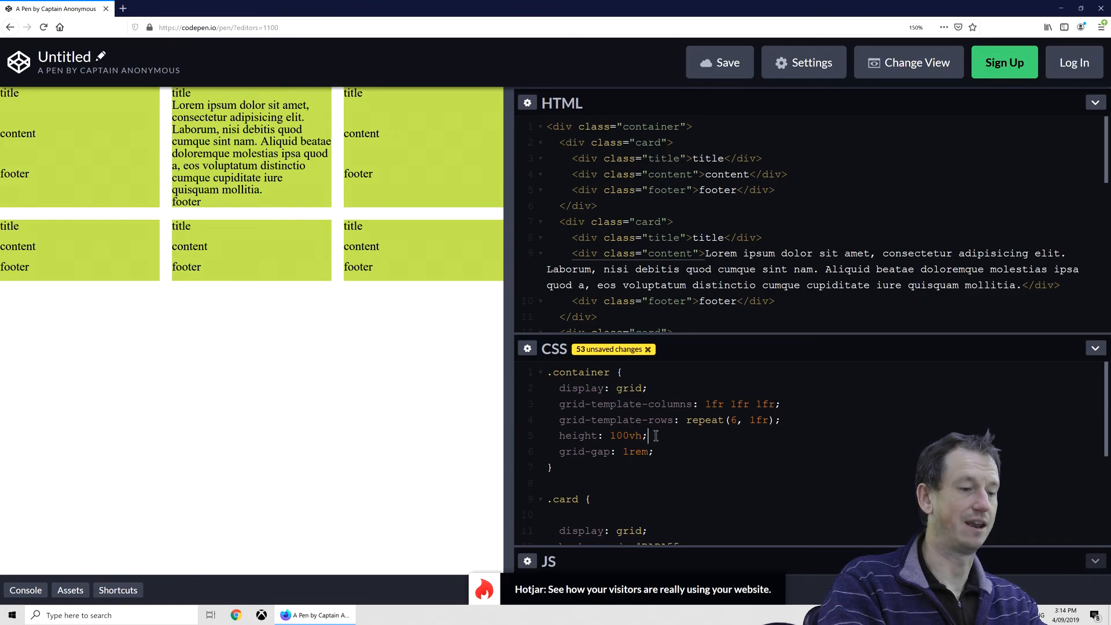
- Add grid-row: span 3 to the .card rule
{"action": "scroll", "scroll_direction": "down", "scroll_amount": 3}
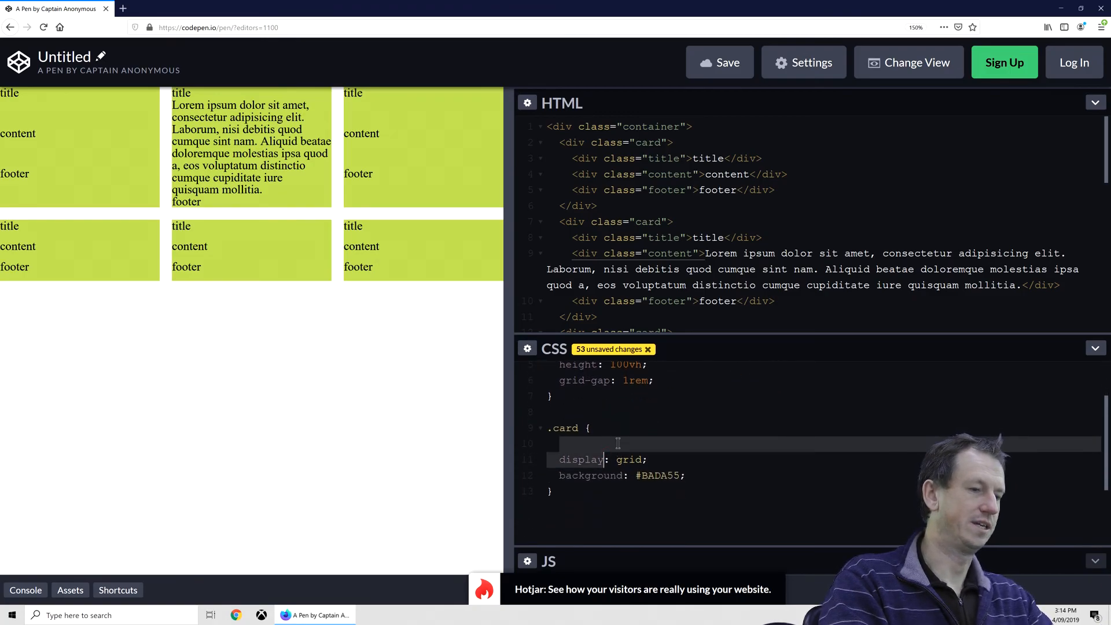
{"action": "type", "text": "grid-r"}
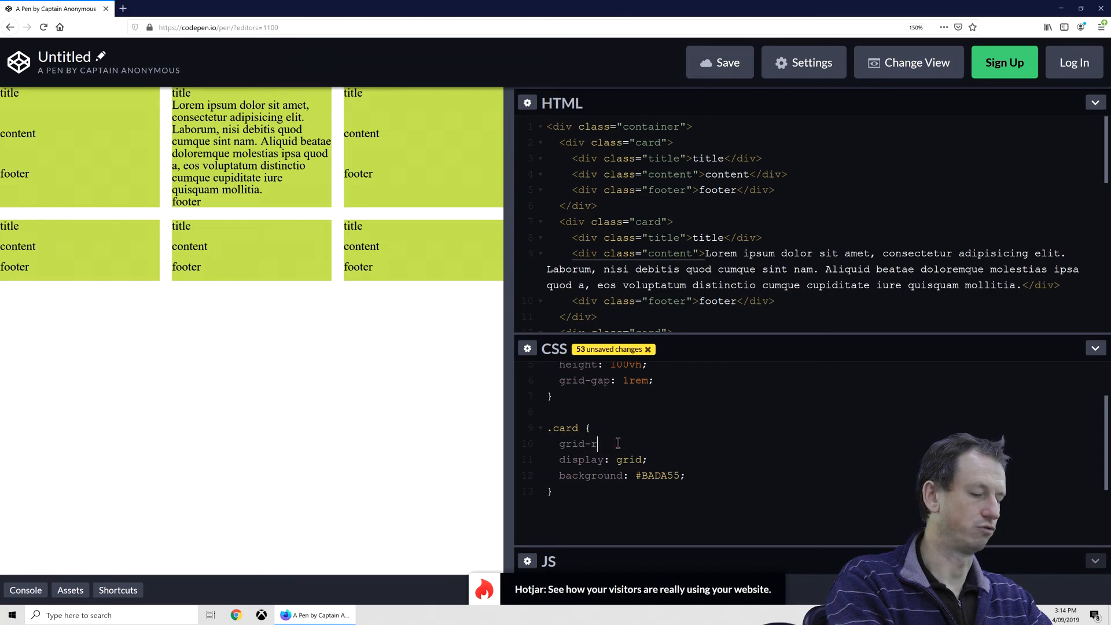
{"action": "type", "text": "ow: span"}
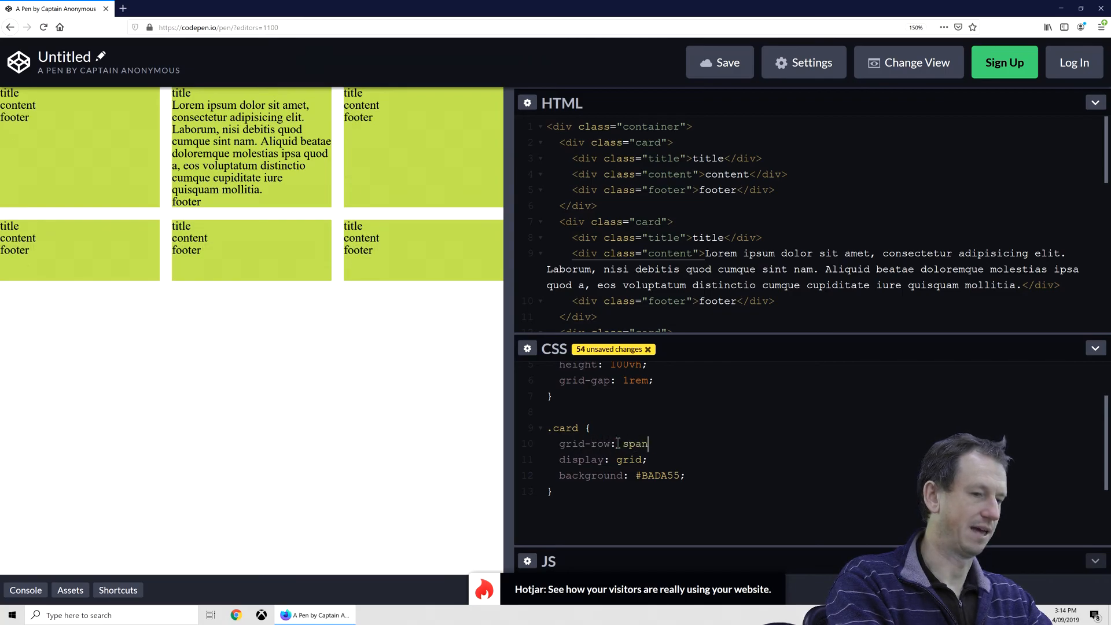
{"action": "type", "text": "3;"}
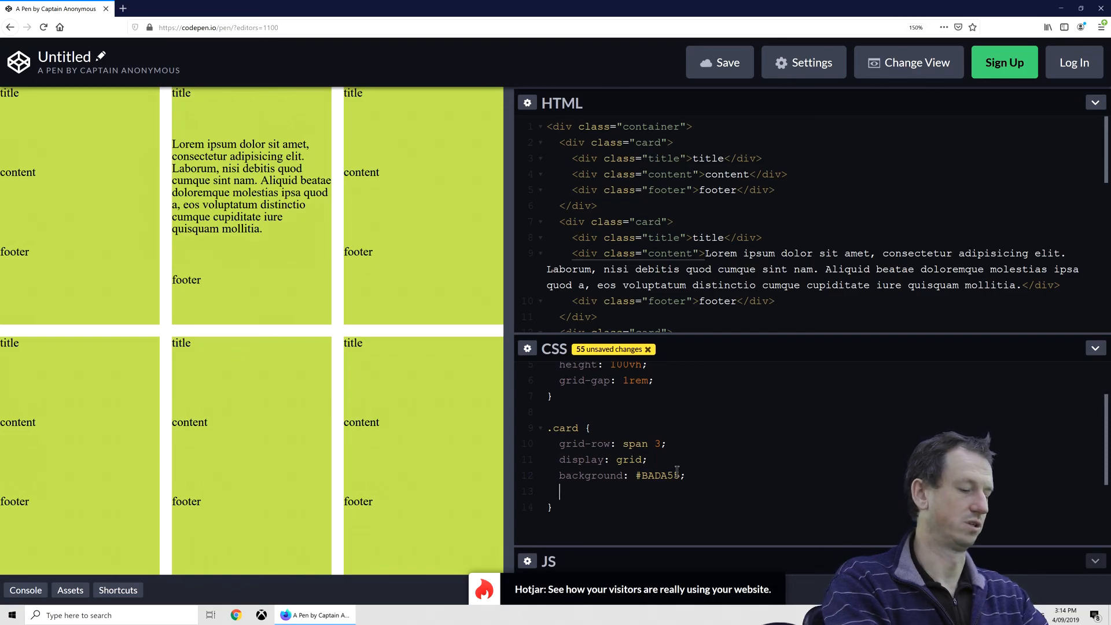
{"action": "type", "text": "grid-tempkate"}
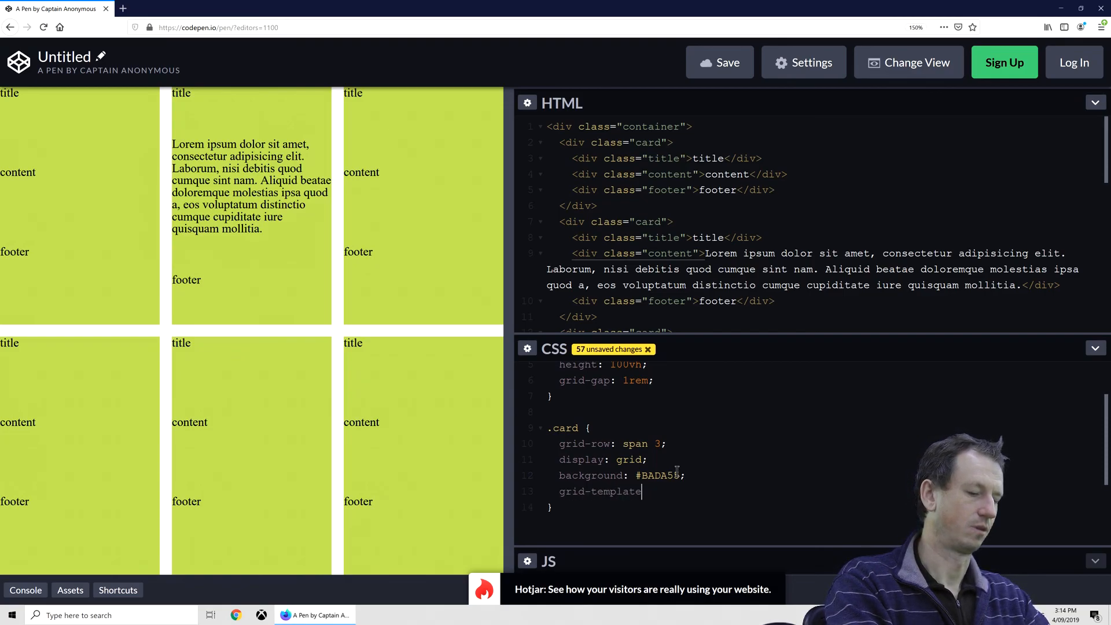
- Set grid-template-rows: subgrid on .card, then select the second card's aligned text in the preview
{"action": "type", "text": "-rows:"}
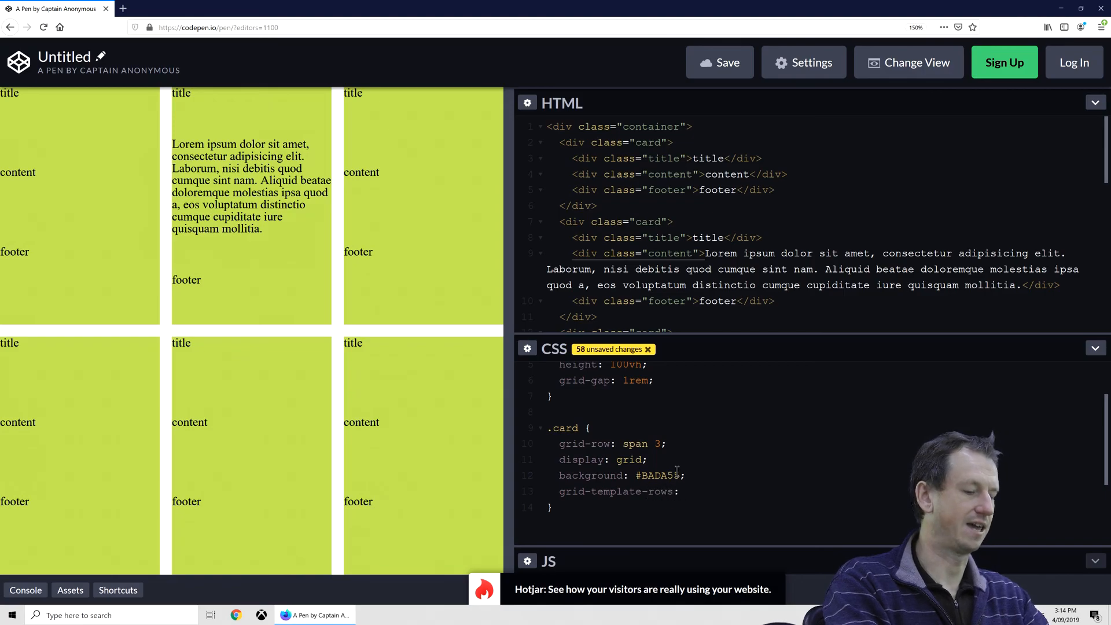
{"action": "type", "text": "subge"}
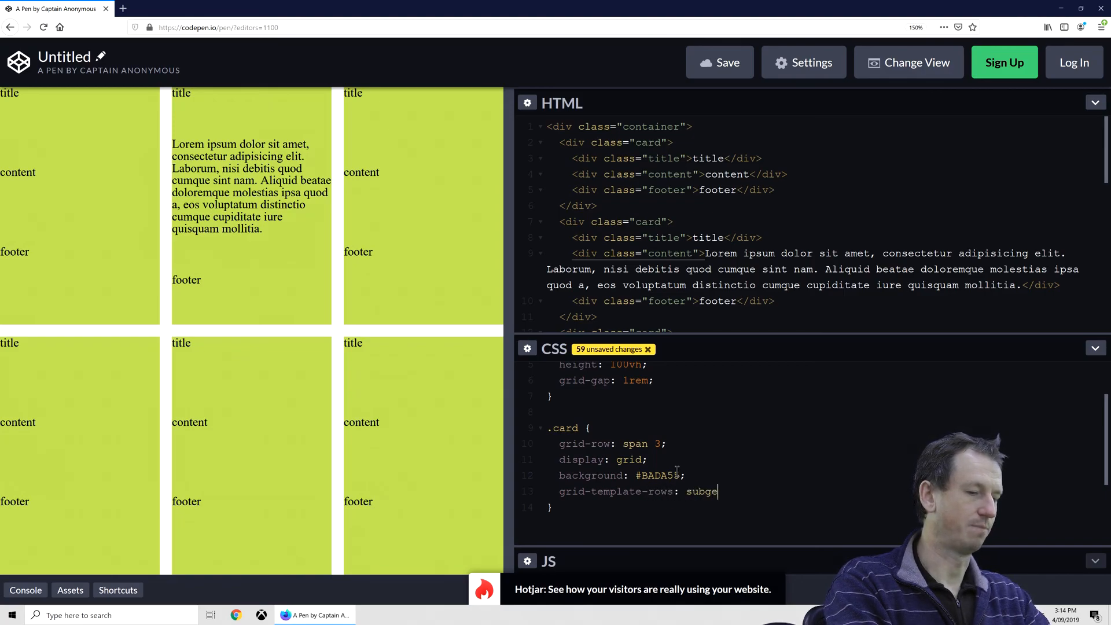
{"action": "type", "text": "rid"}
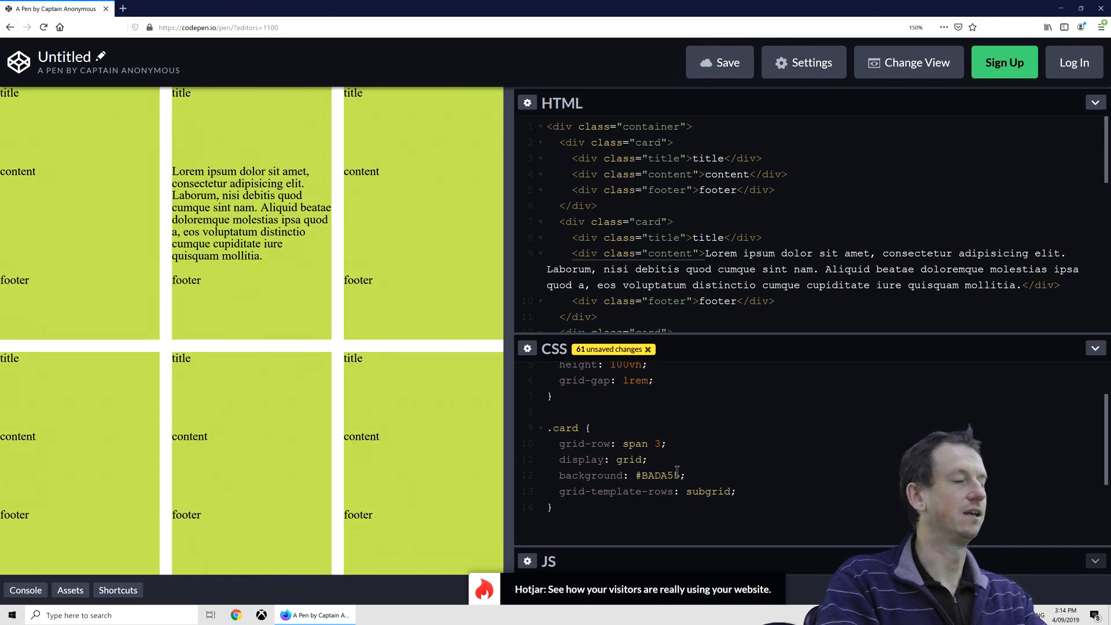
{"action": "type", "text": ";"}
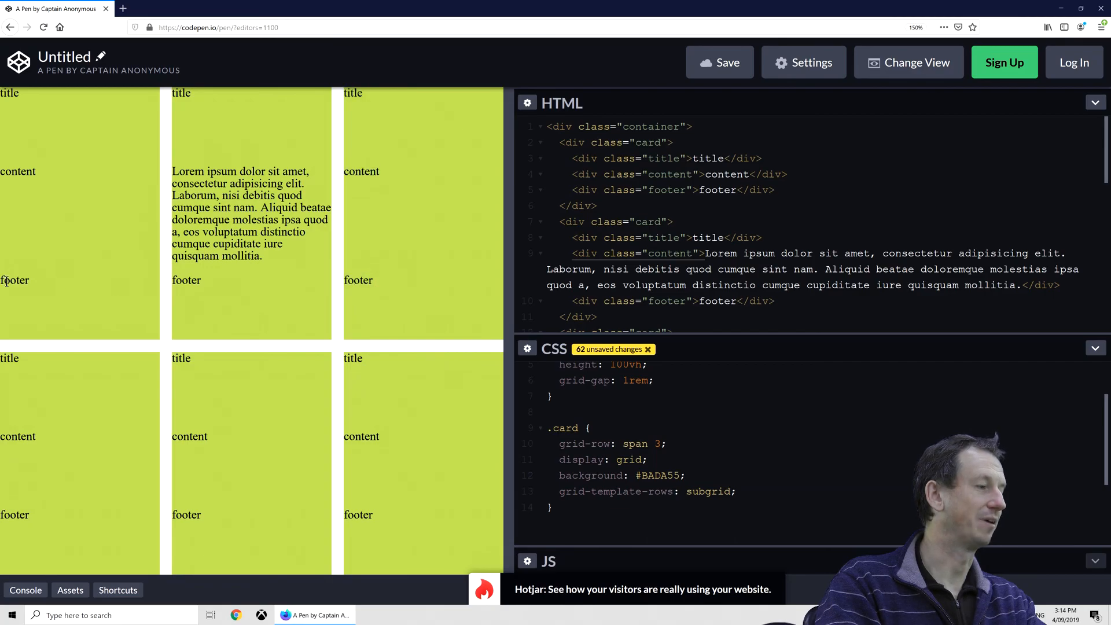
{"action": "left_click_drag", "start_coordinate": [177, 93], "coordinate": [201, 280]}
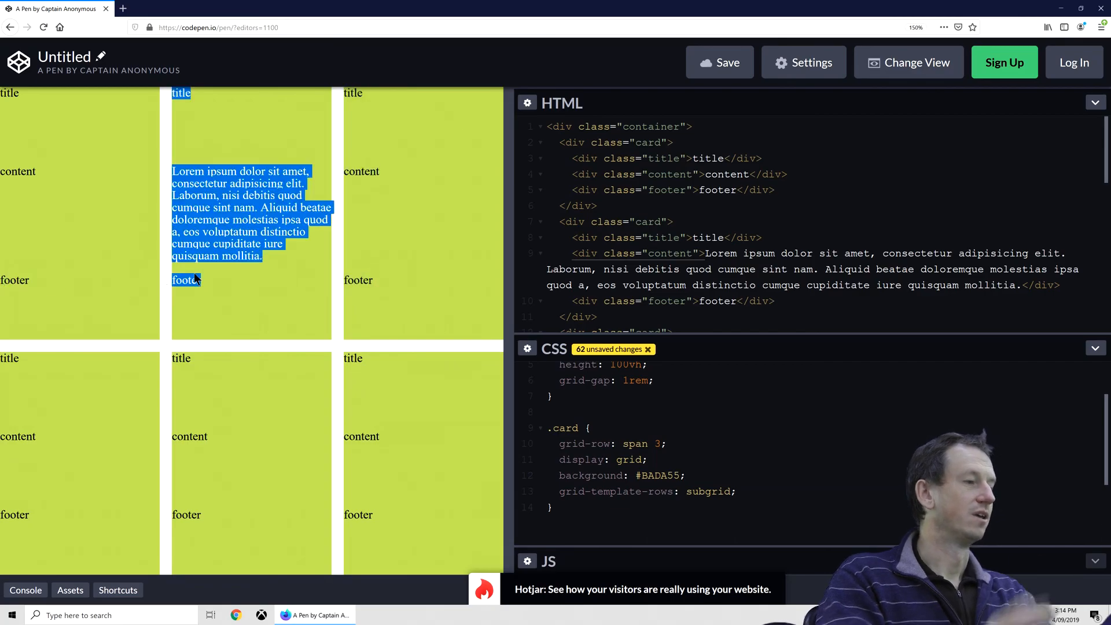